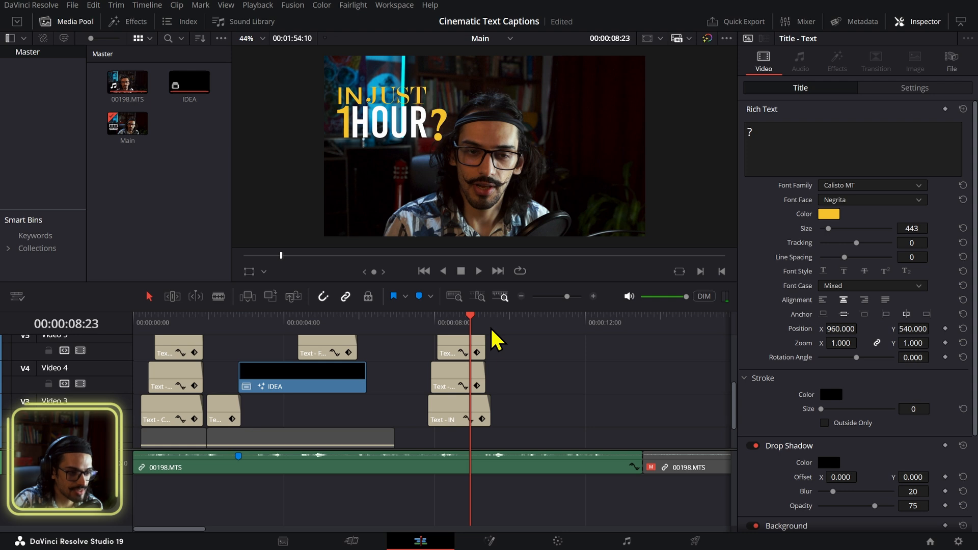
mouse_move(383, 119)
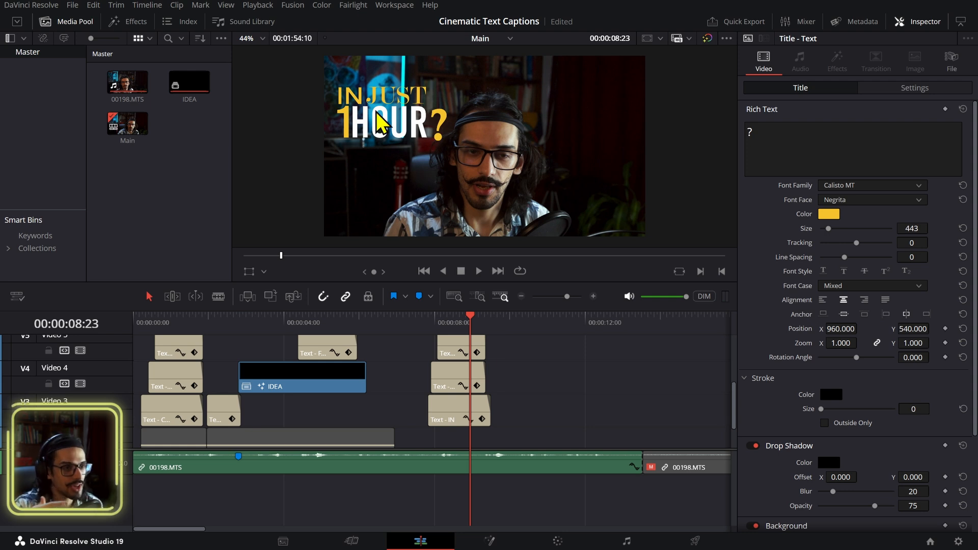
mouse_move(184, 342)
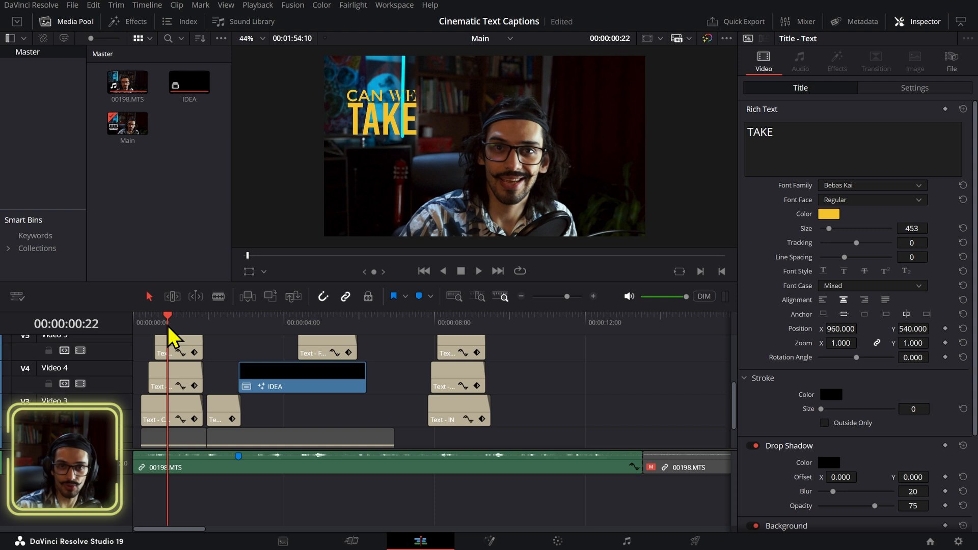
mouse_move(420, 387)
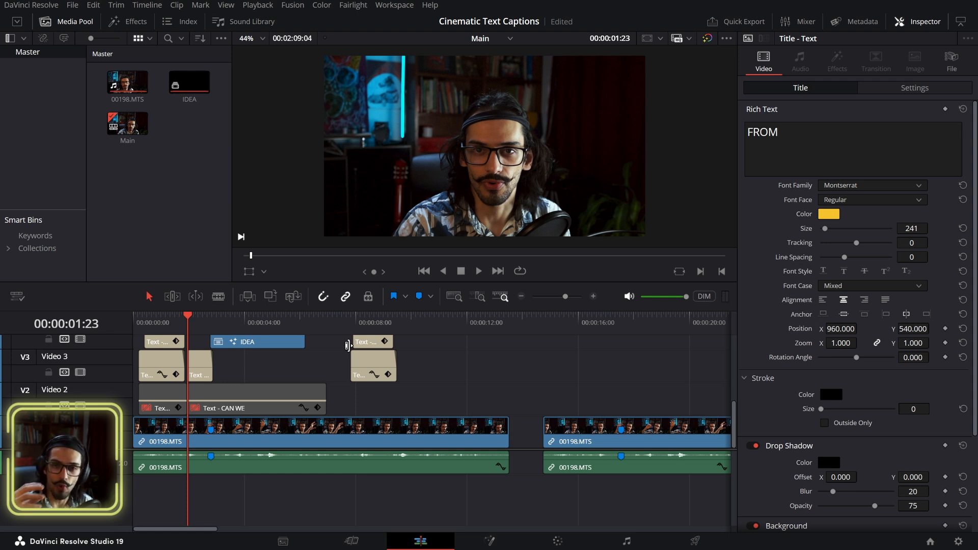
mouse_move(346, 358)
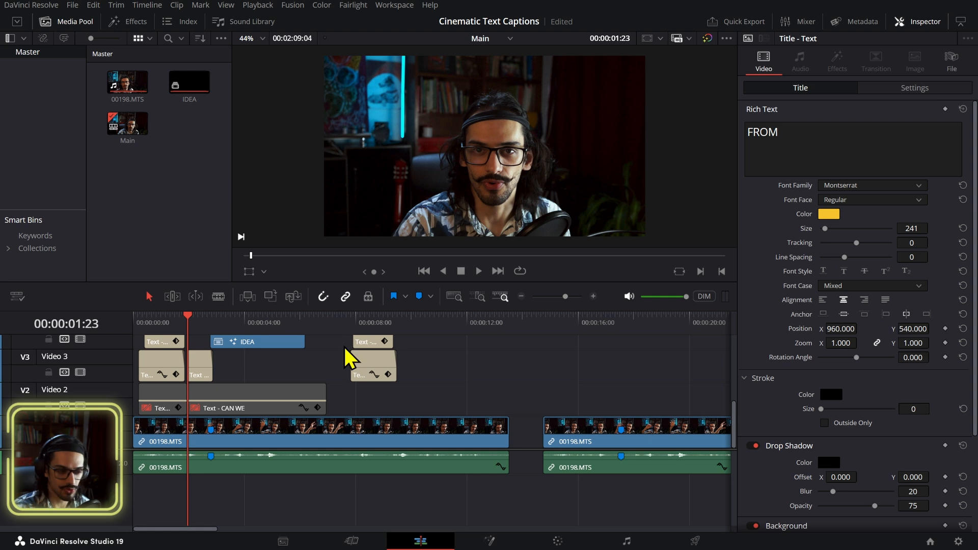
- Select the white caption at 15s, show the Titles library, and set its size to 108
left_click(162, 408)
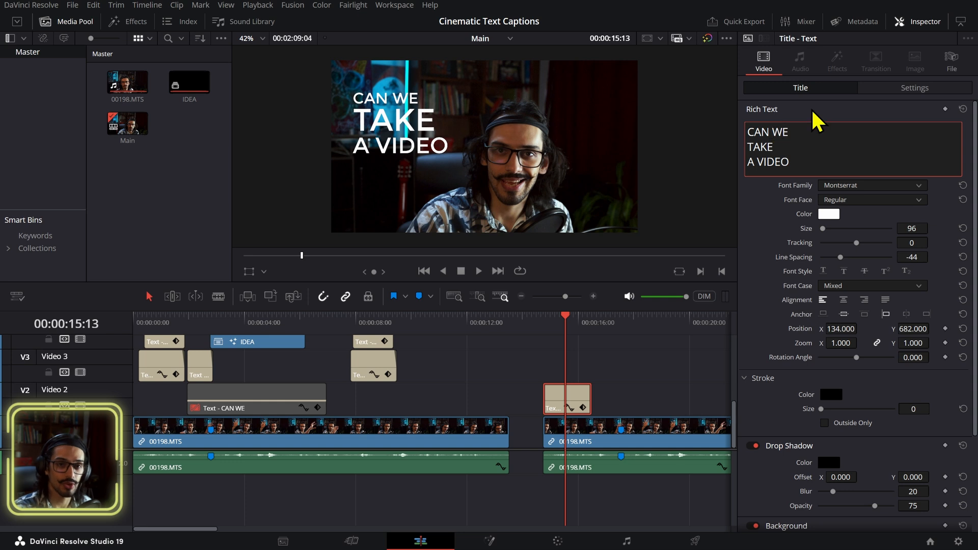
left_click(126, 22)
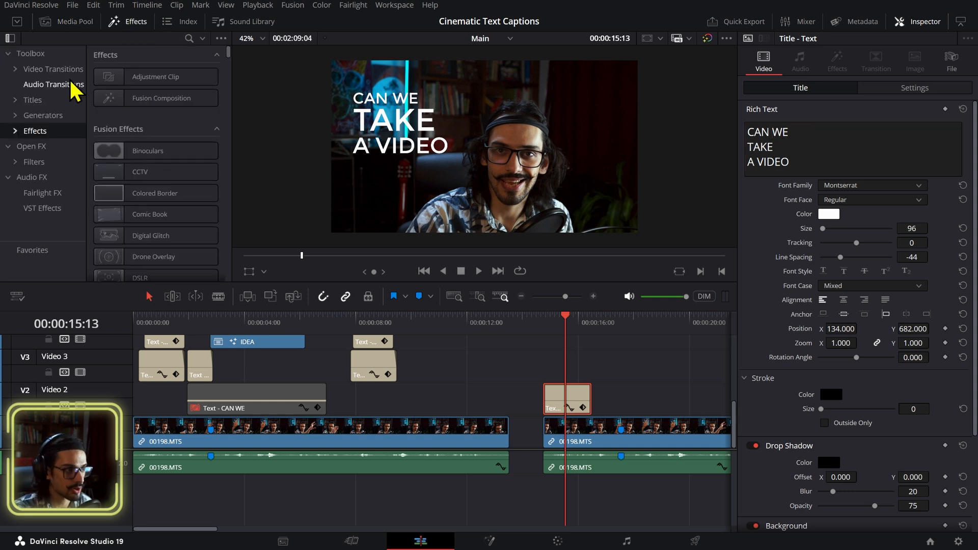
left_click(31, 100)
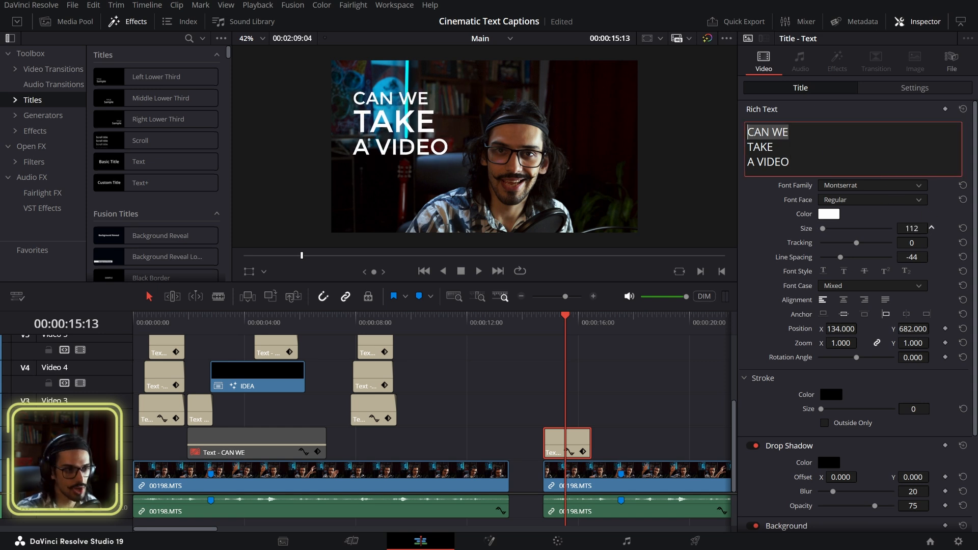
left_click(931, 231)
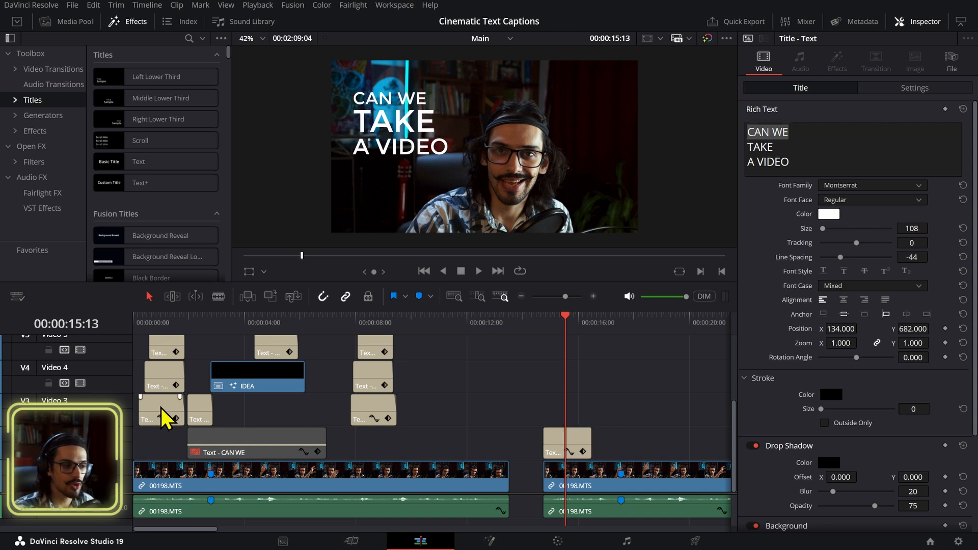
- Reuse an earlier yellow title as a CAN clip at size 161 above the caption
left_click(567, 409)
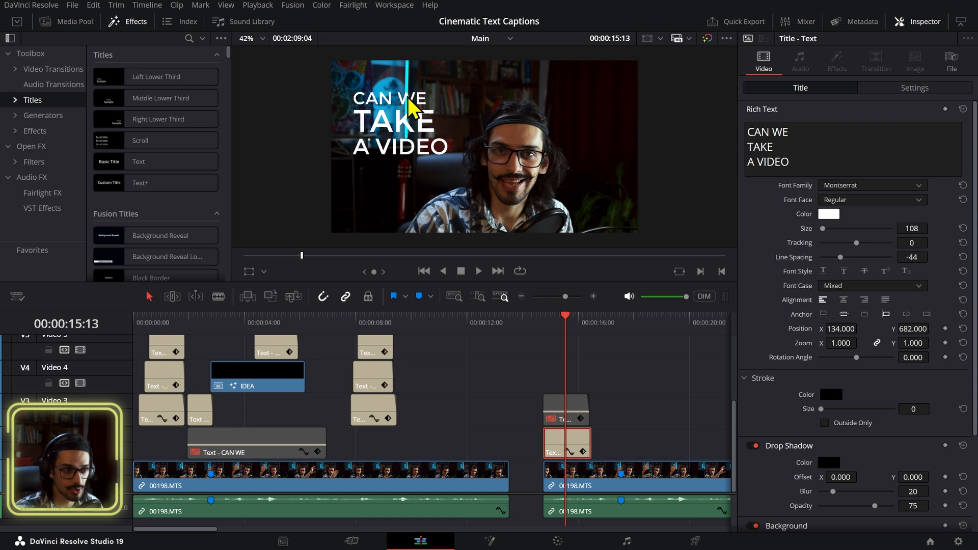
mouse_move(371, 136)
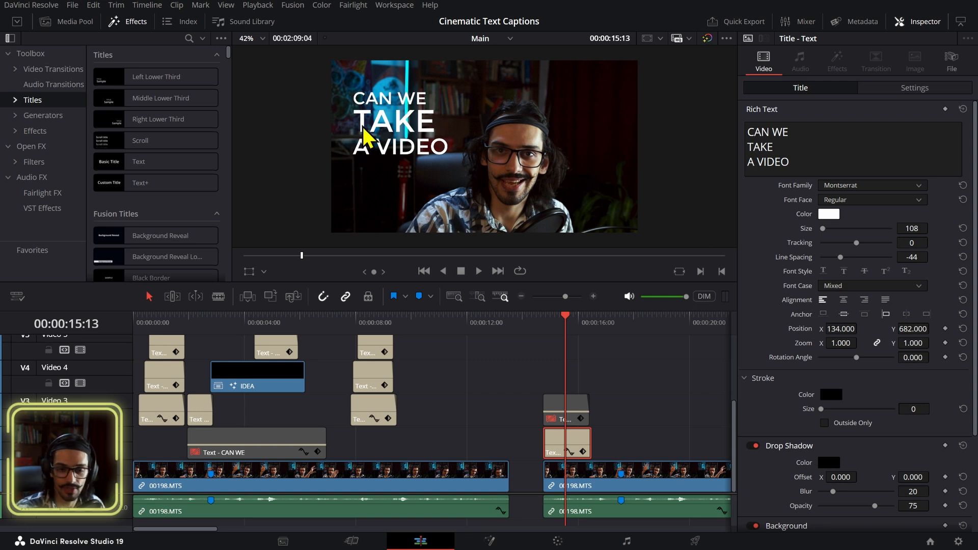
mouse_move(409, 175)
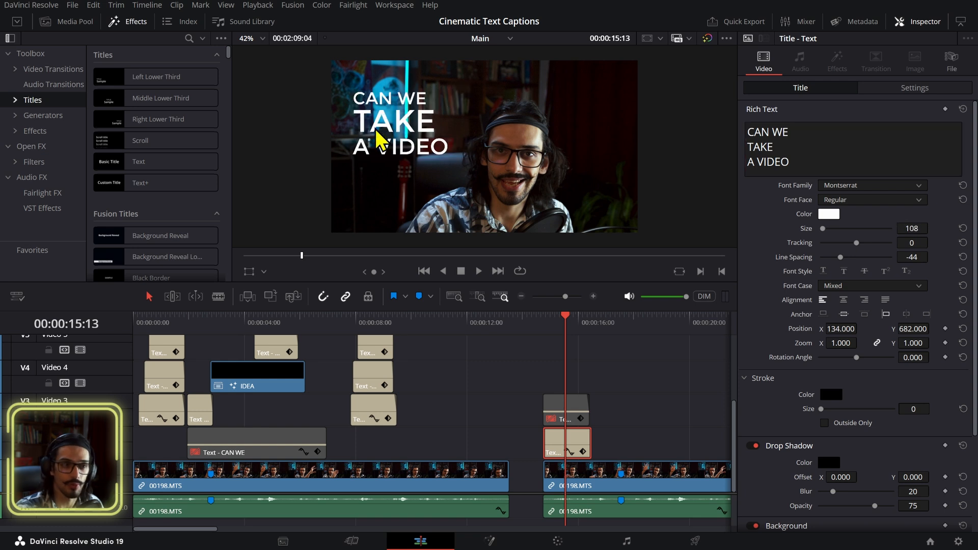
left_click(565, 411)
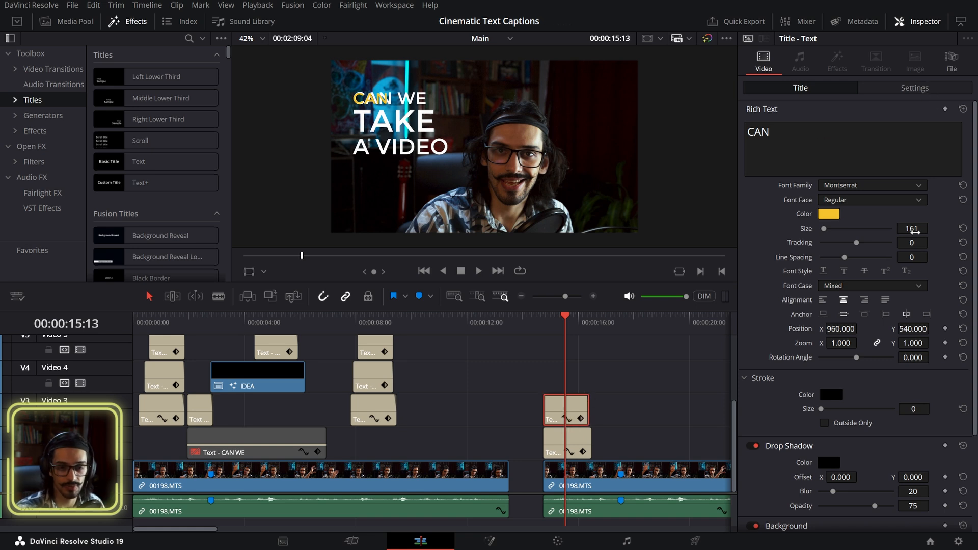
scroll("down", 3)
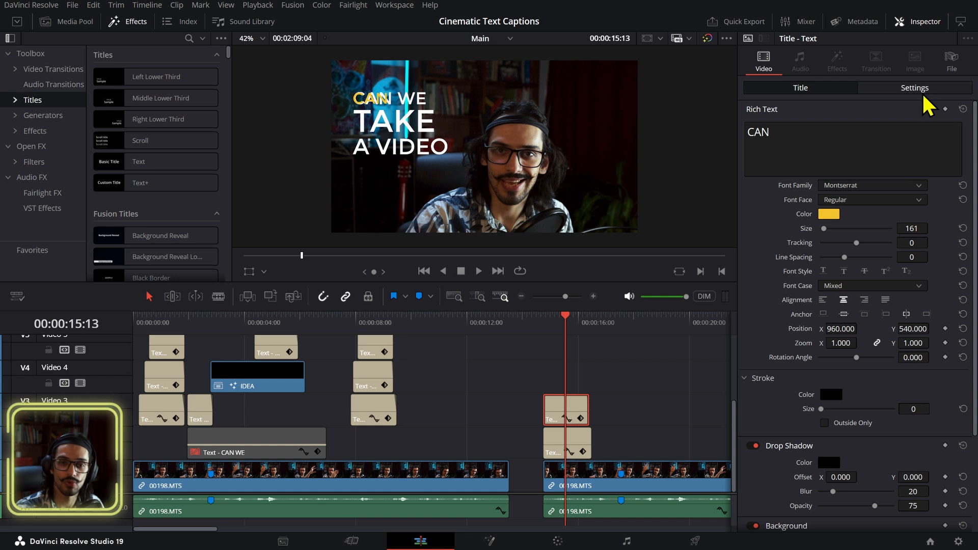
left_click(915, 88)
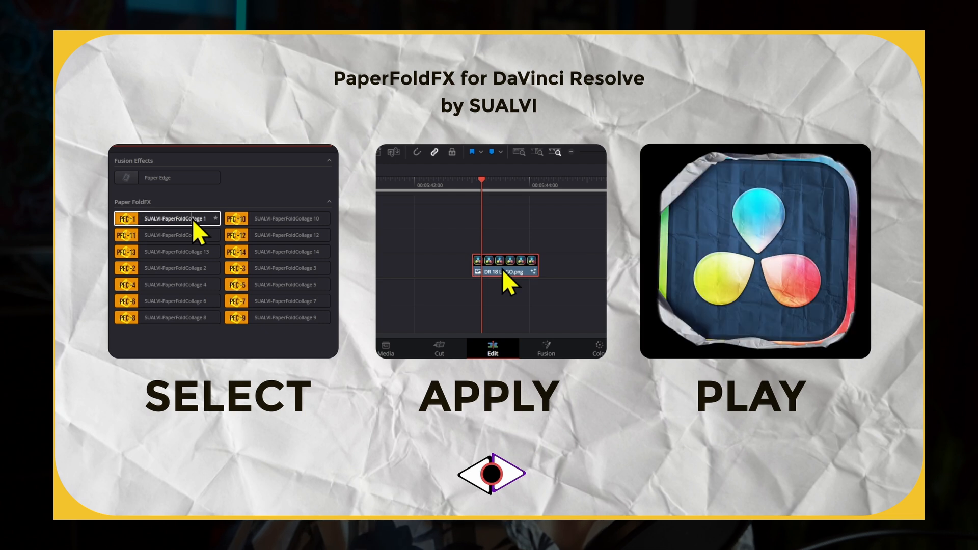
- Set the yellow CAN's Transform position to X -715.277, Y 302.916
left_click(290, 235)
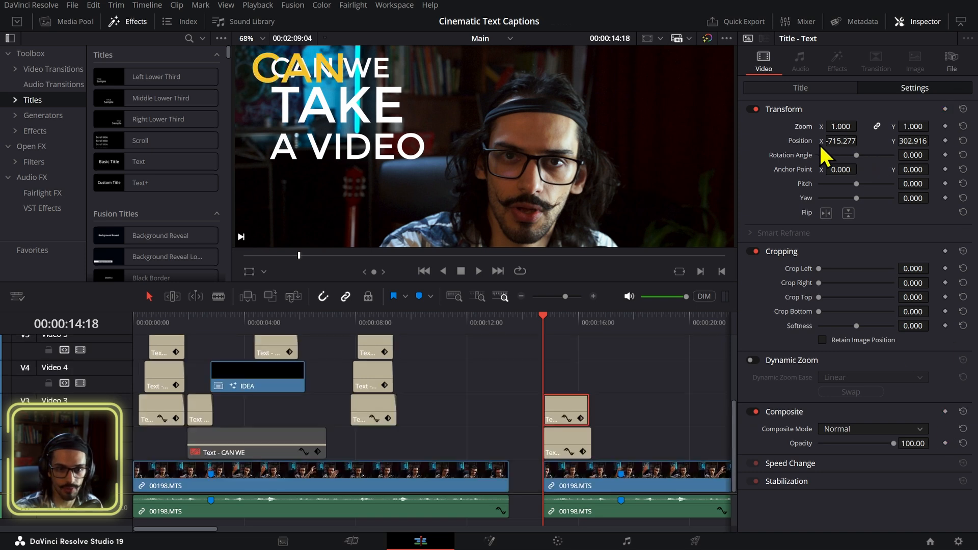
- Reset the CAN transform to 0 and shift Title Position X so CAN follows A VIDEO
left_click(801, 88)
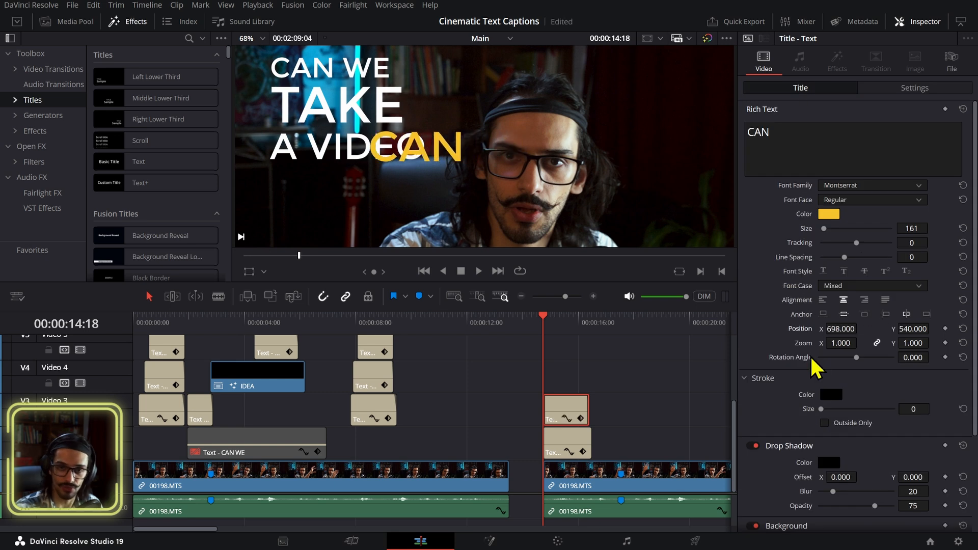
left_click(915, 87)
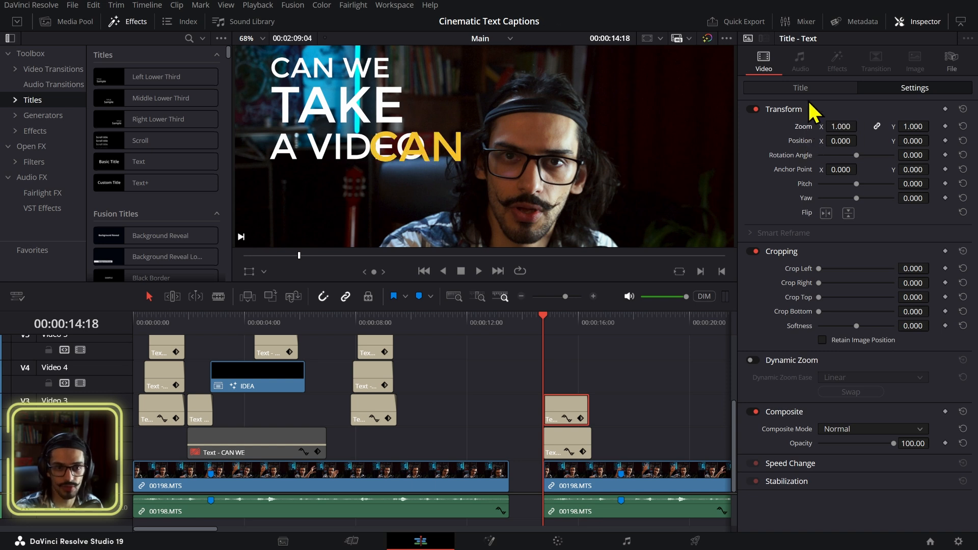
left_click(801, 87)
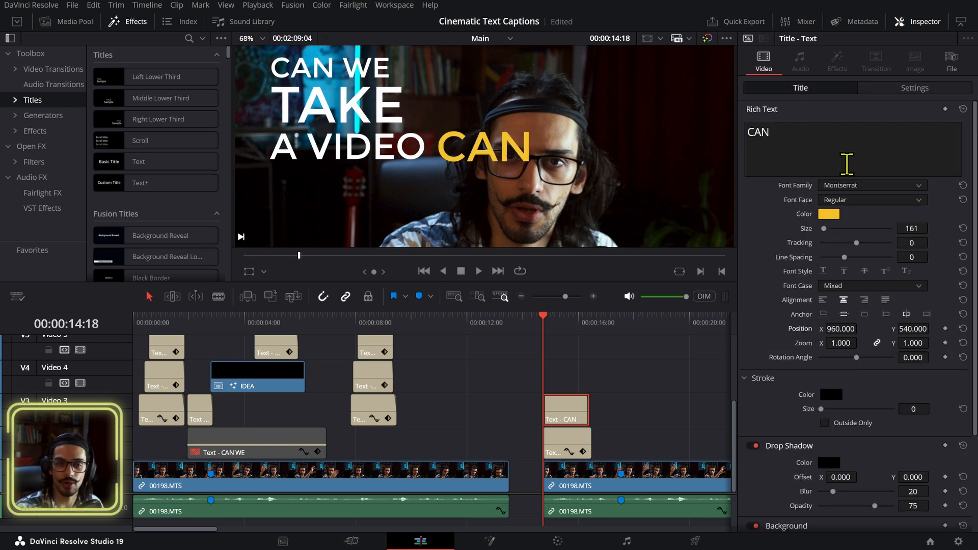
left_click(915, 88)
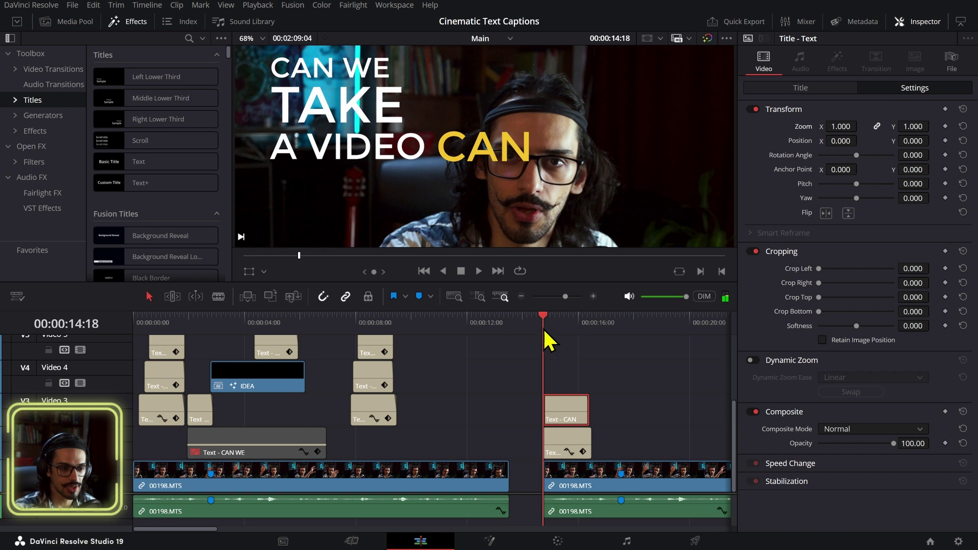
mouse_move(940, 470)
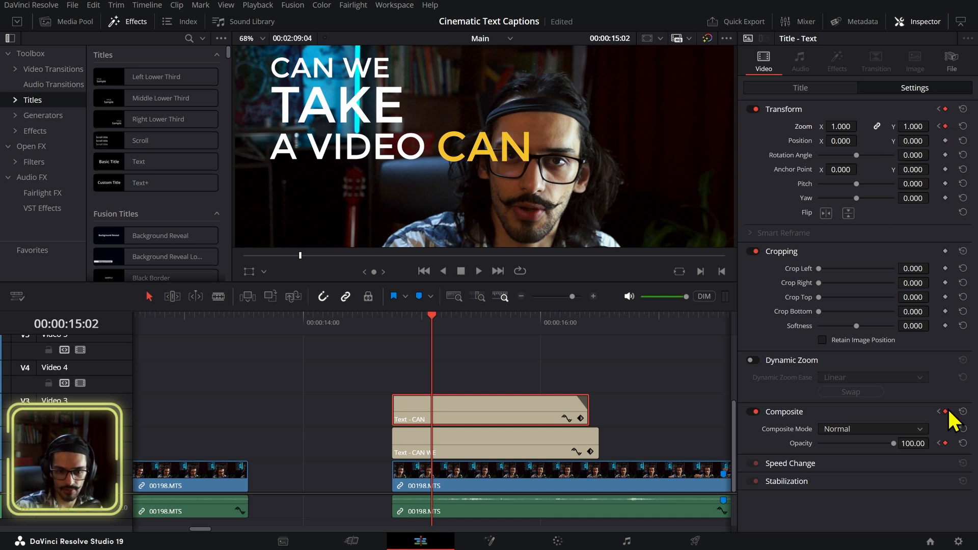
- Clear the Zoom and Opacity keyframes on the yellow CAN title
left_click(943, 444)
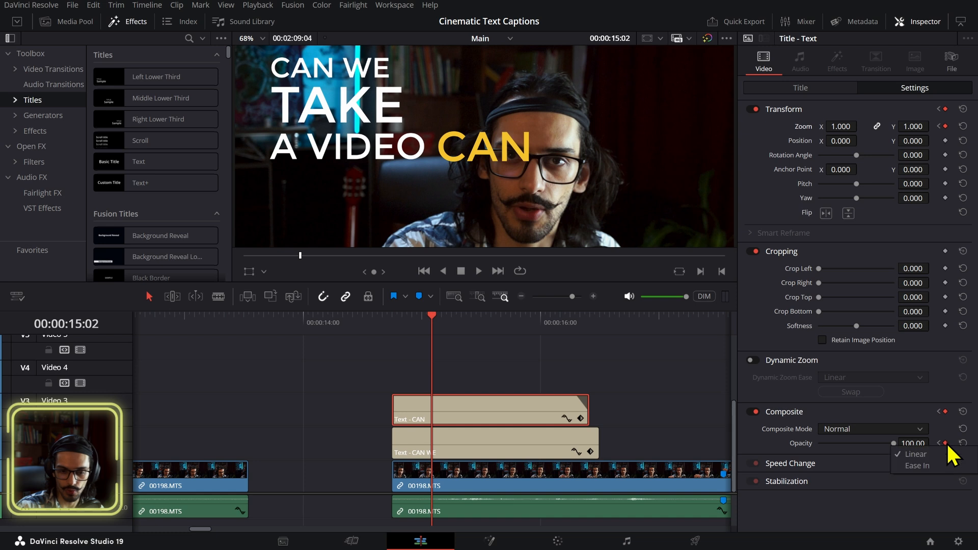
left_click(915, 454)
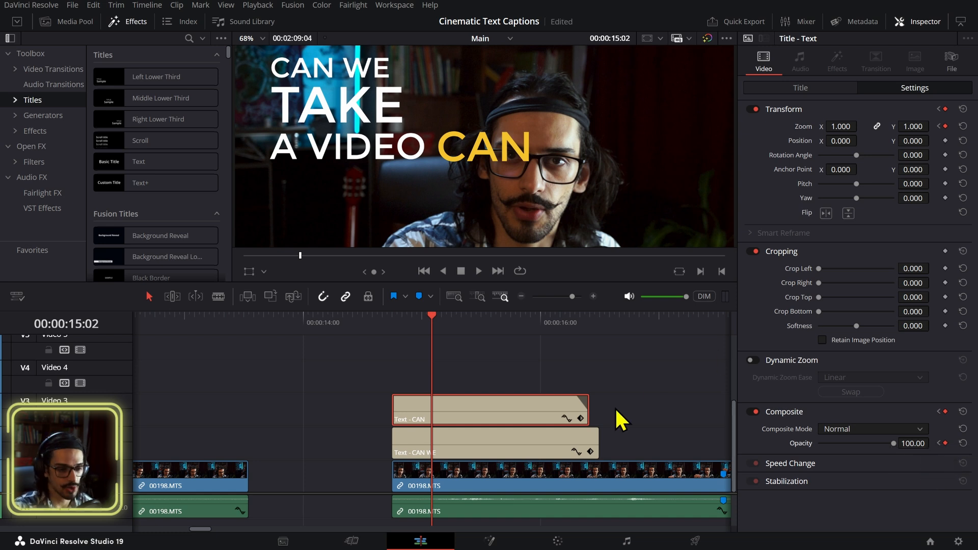
left_click(589, 420)
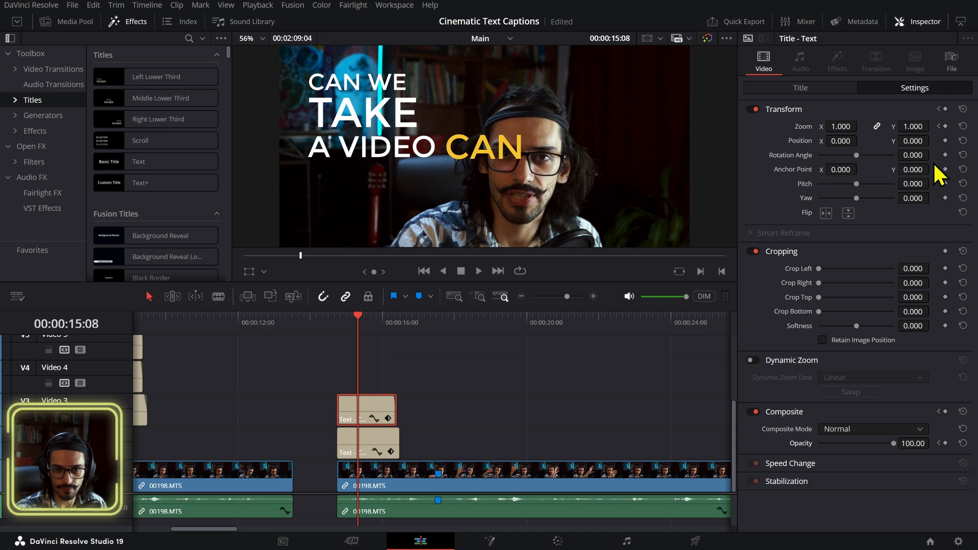
- Enable the Transform viewer overlay and drag the yellow CAN onto the caption's CAN
left_click(800, 88)
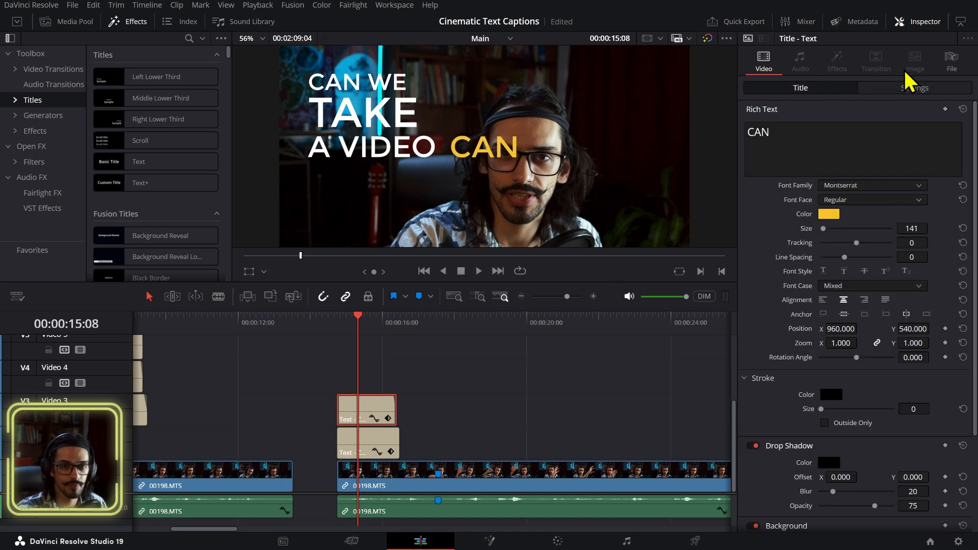
left_click(915, 88)
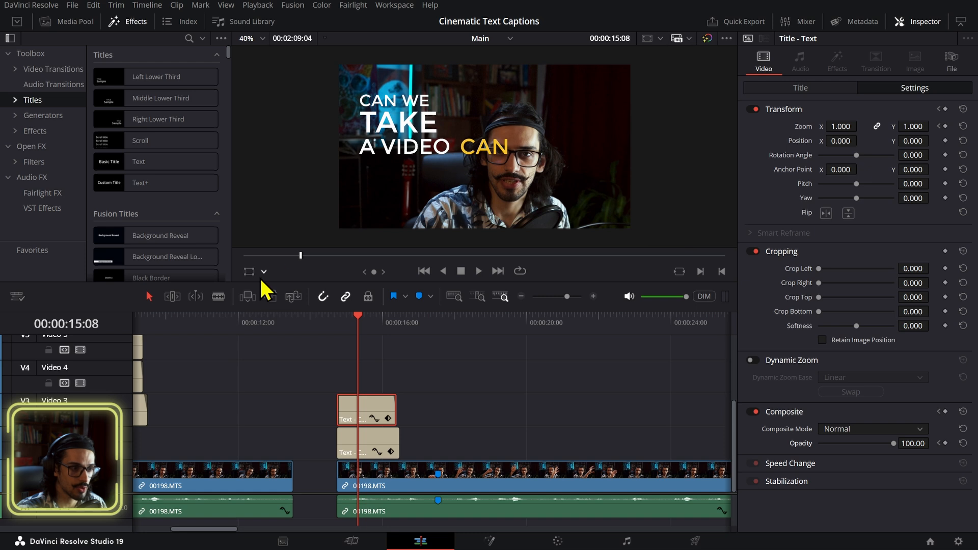
left_click(263, 271)
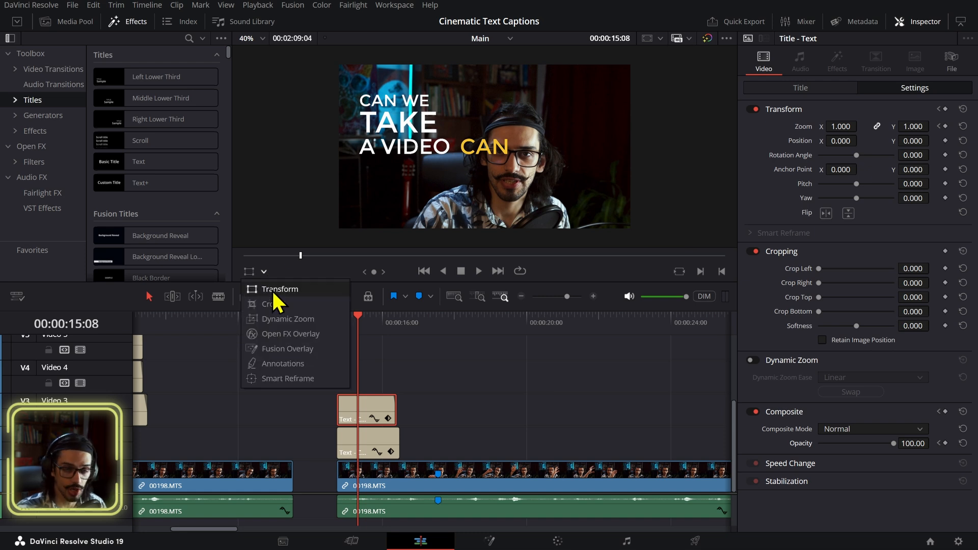
left_click(279, 290)
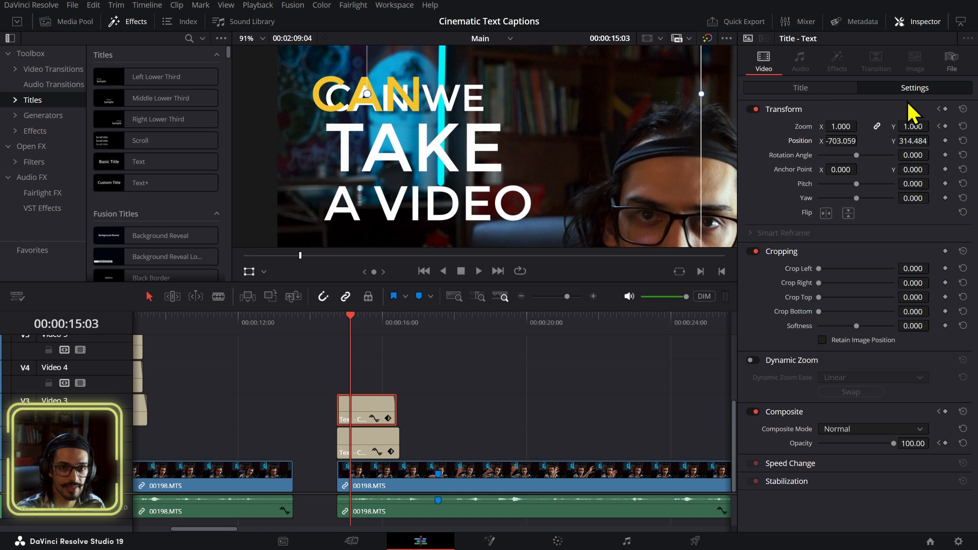
left_click(801, 88)
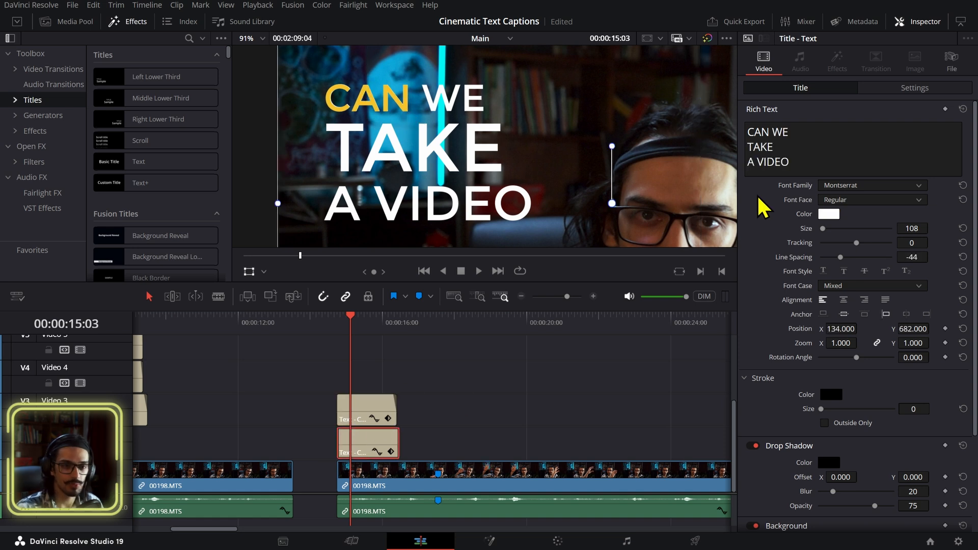
- Browse fonts for WE in the caption, then duplicate a title as a yellow WE at size 109
left_click(779, 134)
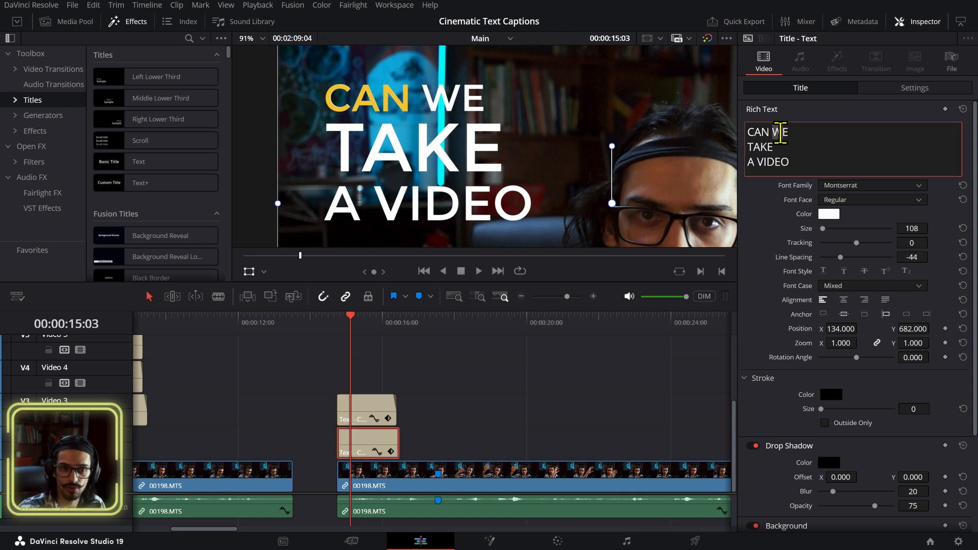
left_click(872, 185)
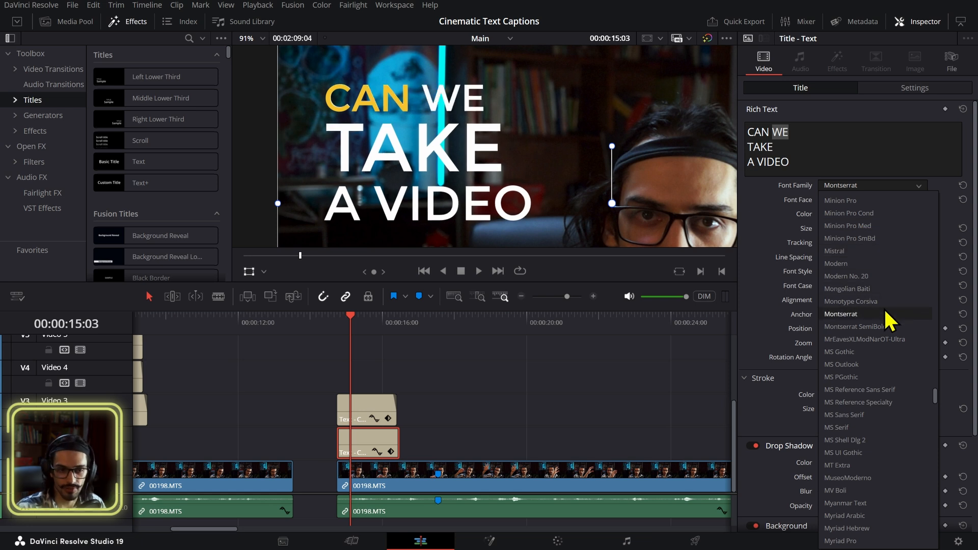
mouse_move(894, 396)
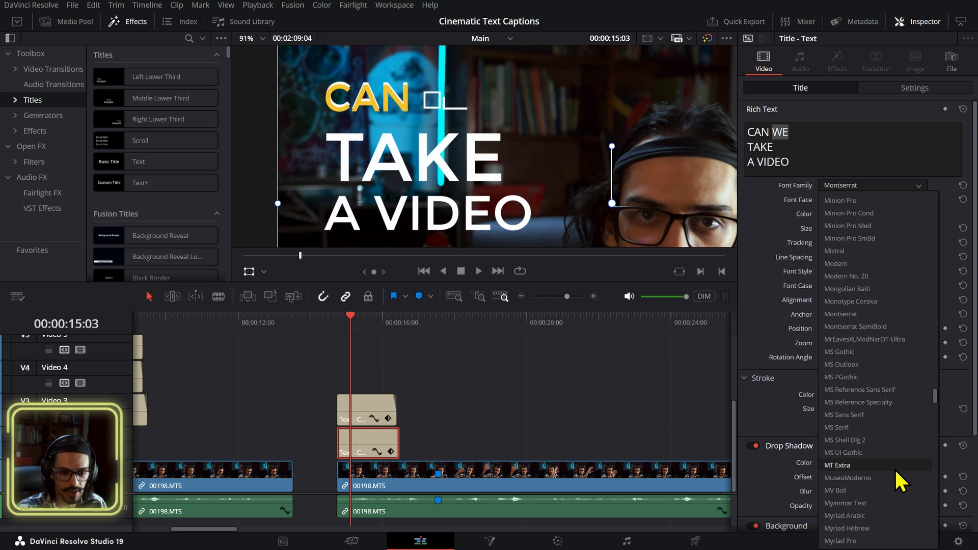
left_click(836, 465)
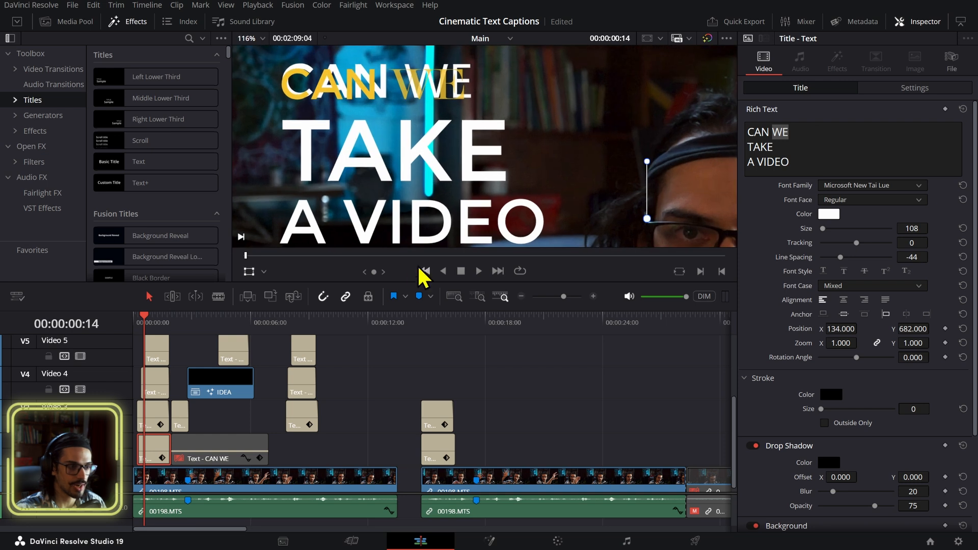
mouse_move(153, 336)
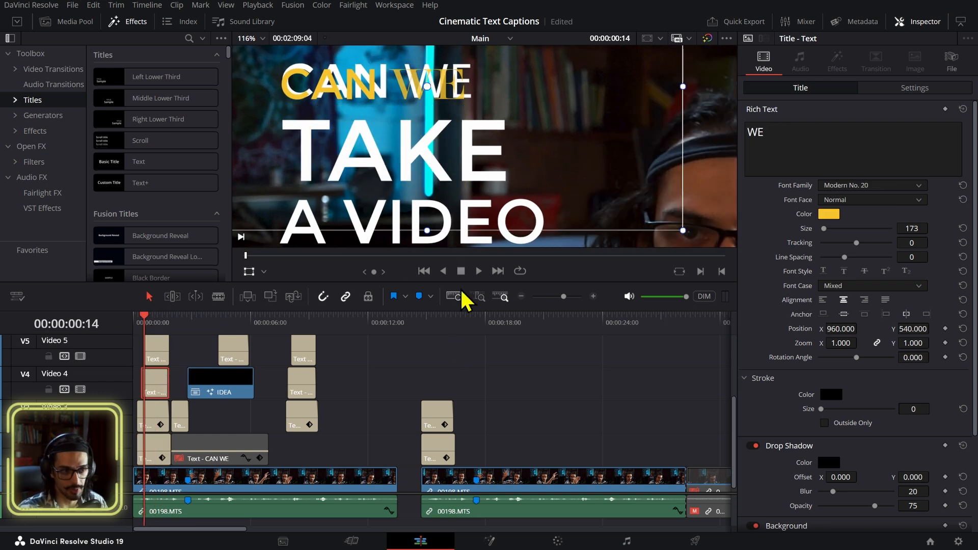
left_click(432, 322)
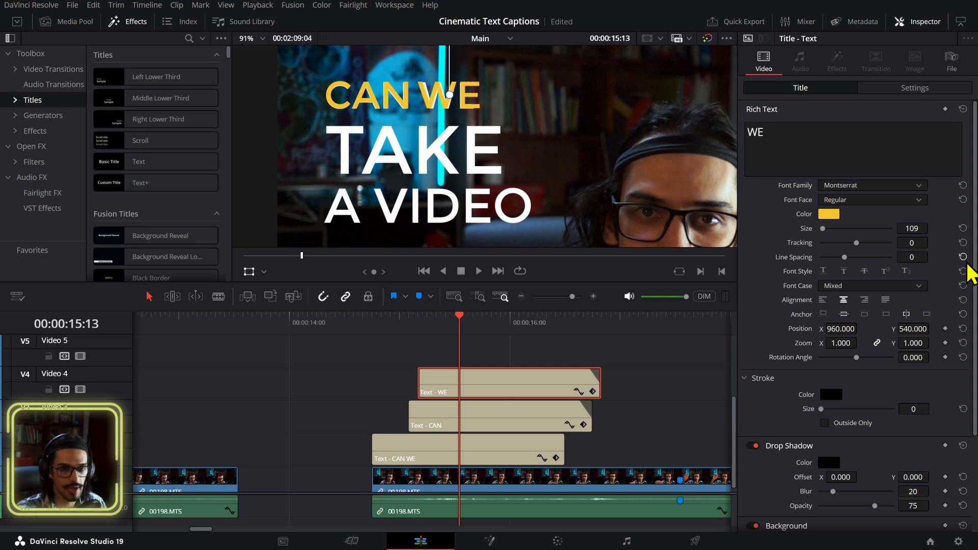
- Set the yellow WE to italic Lucida Calligraphy and review it beside CAN
left_click(872, 184)
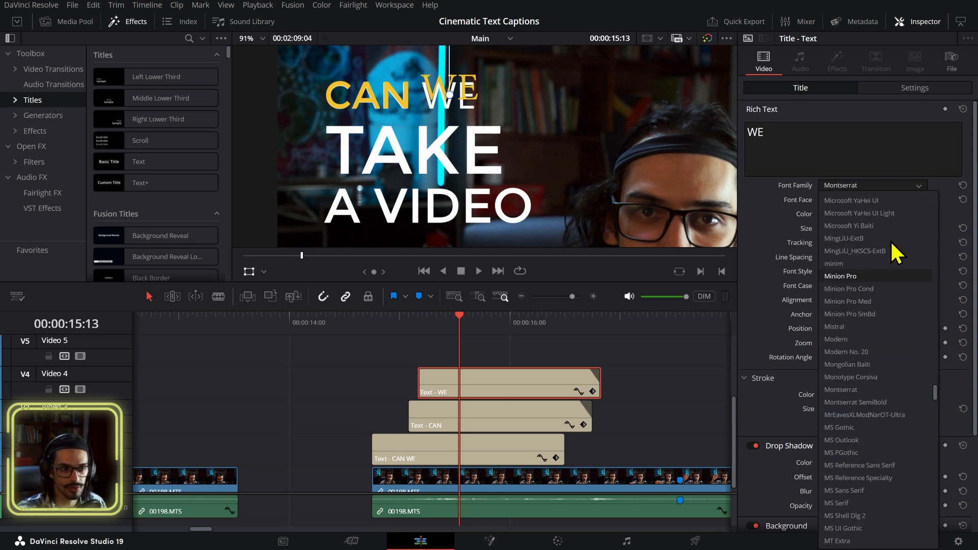
mouse_move(897, 219)
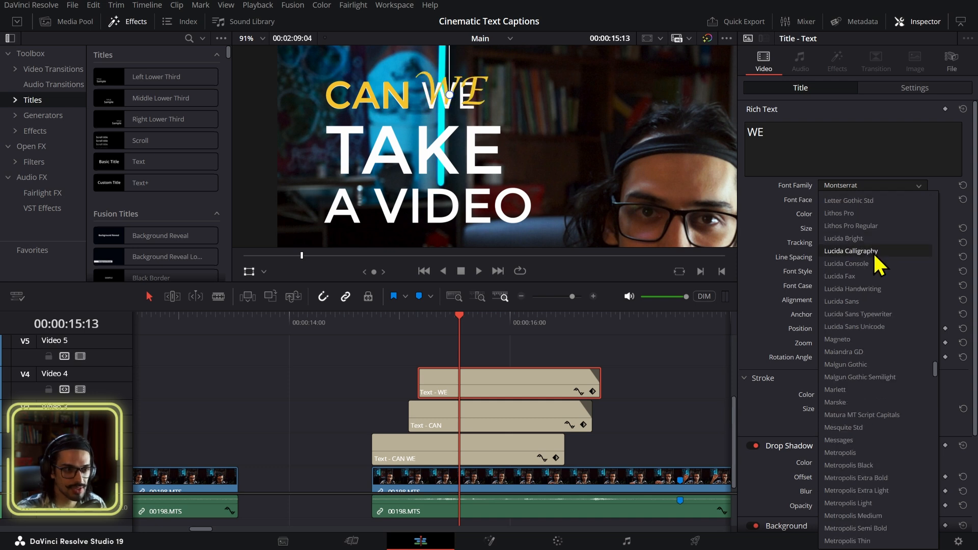
left_click(851, 251)
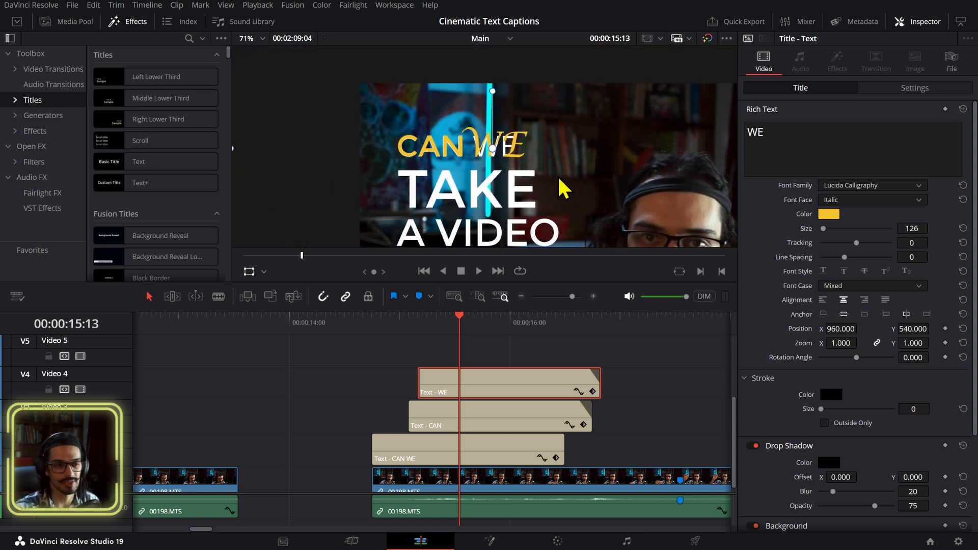
left_click(444, 458)
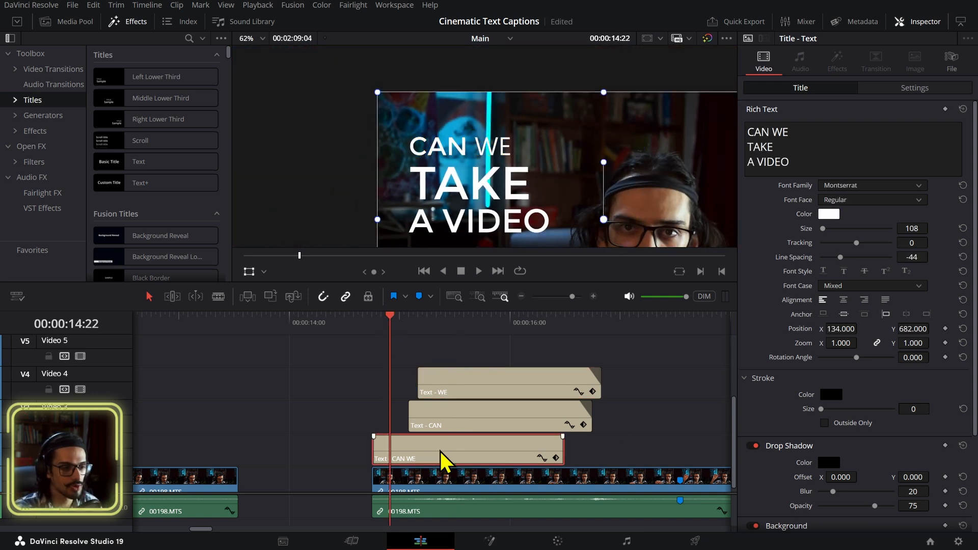
left_click(479, 271)
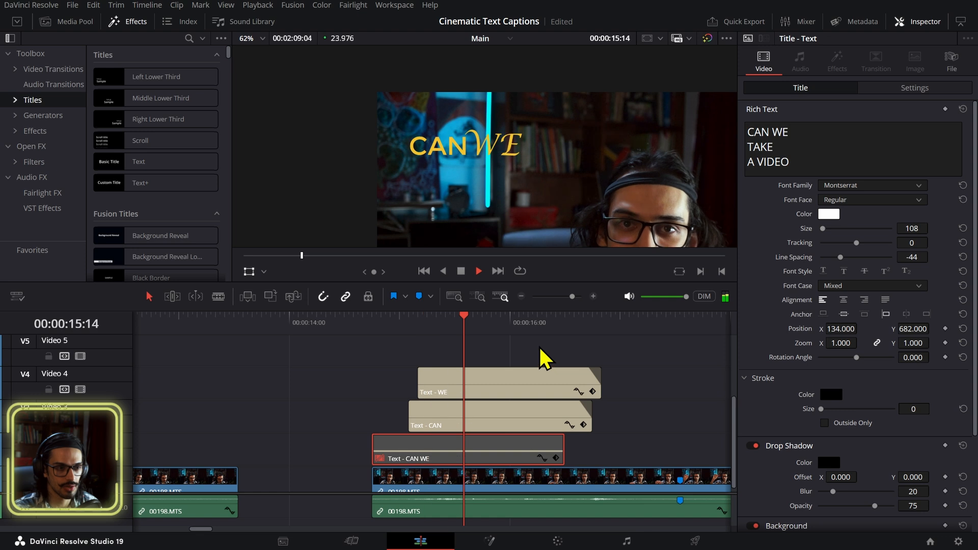
- Duplicate the WE title as a yellow TAKE in Bebas Kai at size 304
left_click(463, 352)
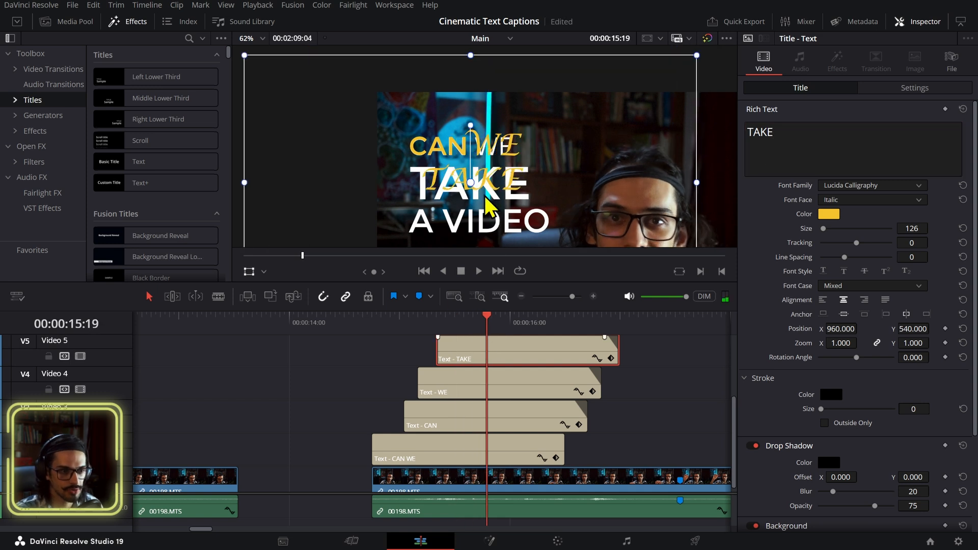
left_click(872, 185)
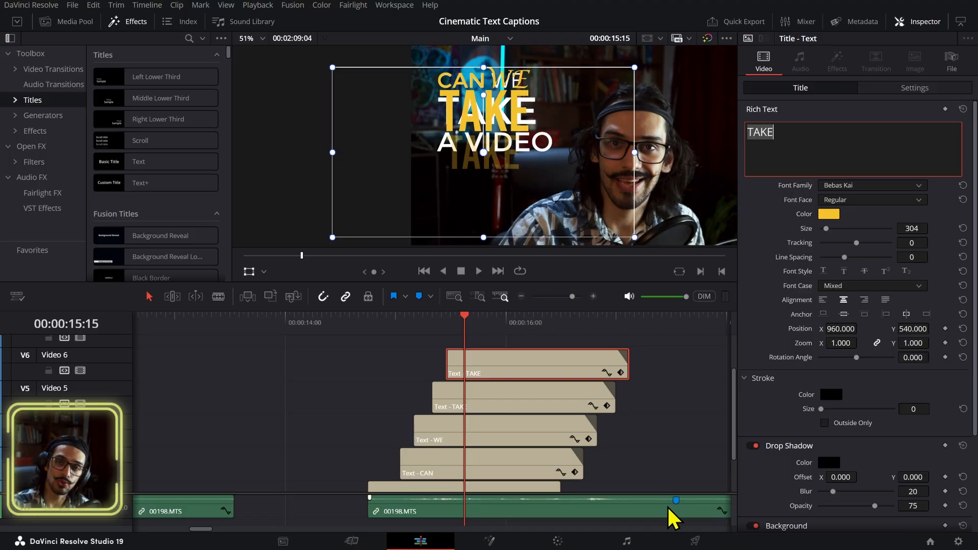
- Scroll to the timeline start and select the IDEA clip on Video 4
left_click(534, 316)
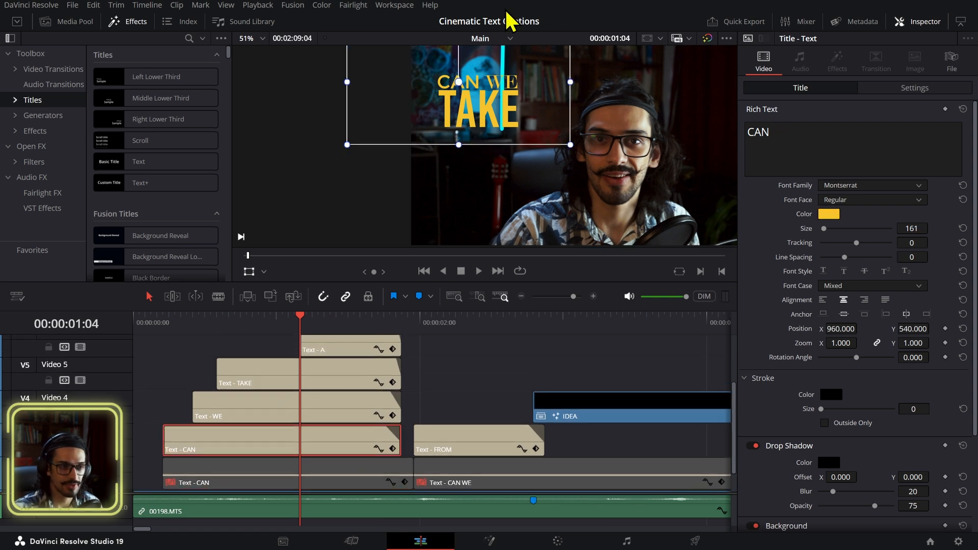
mouse_move(435, 403)
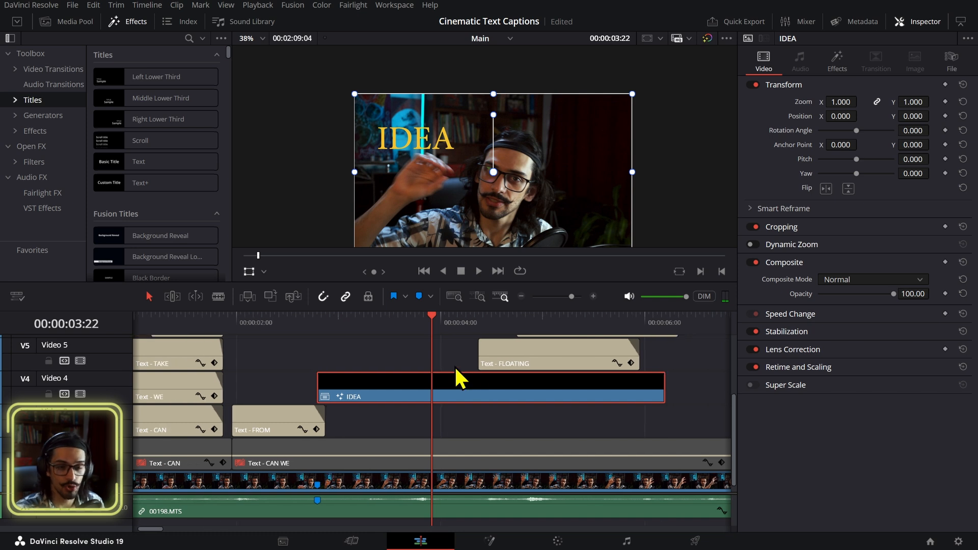
- Select the IDEA caption, park the playhead on it and show its applied effects in the Inspector
left_click(278, 416)
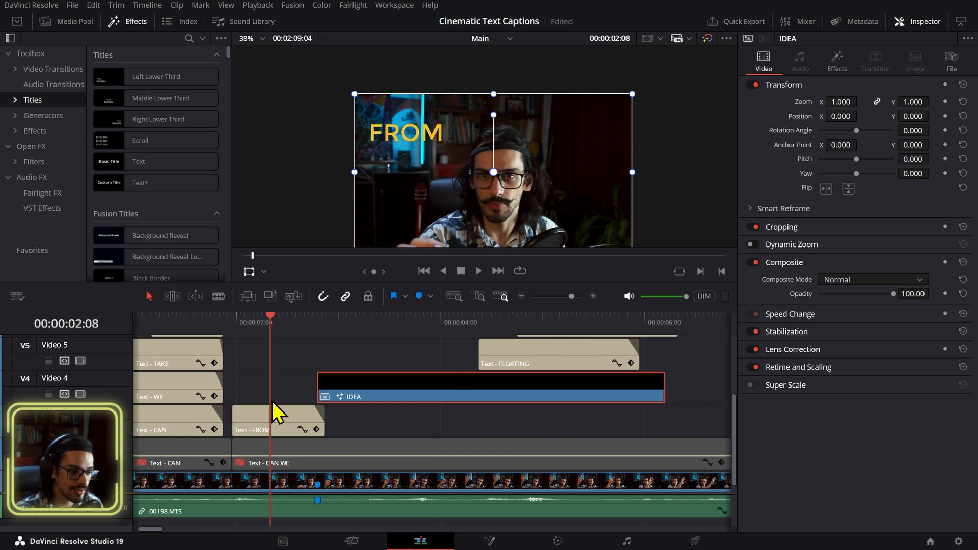
left_click(252, 420)
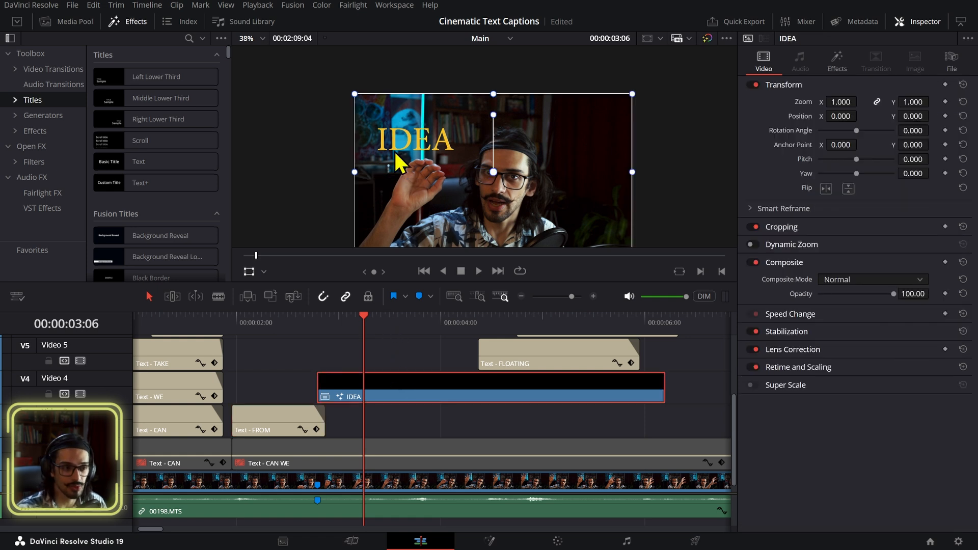
left_click(836, 57)
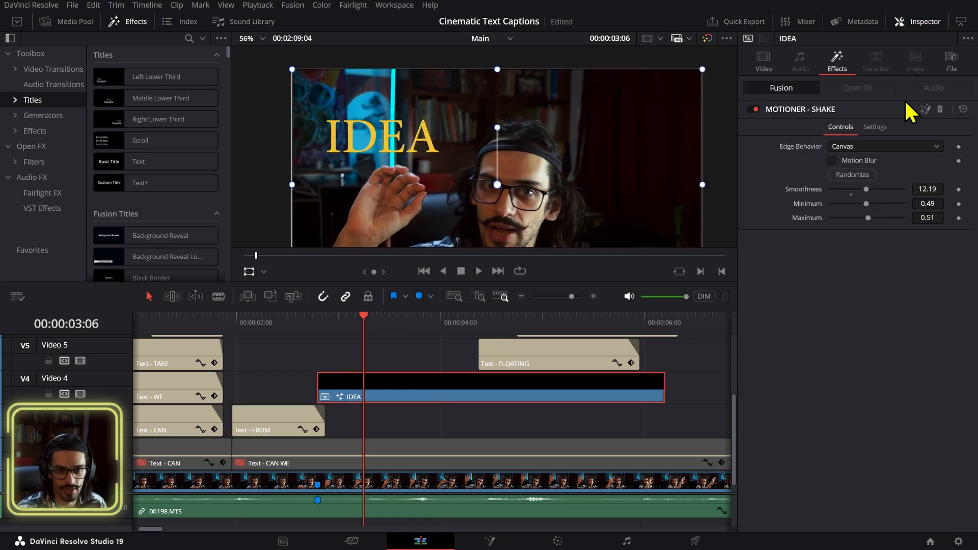
left_click(317, 316)
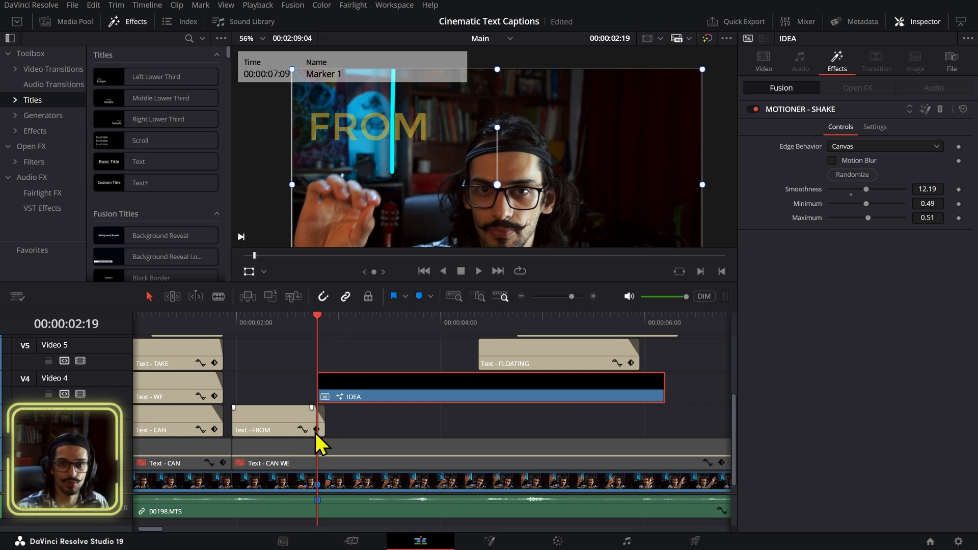
- Browse the Open FX library, then review the MOTIONER - SHAKE controls (smoothness 12.19, minimum, maximum)
right_click(273, 430)
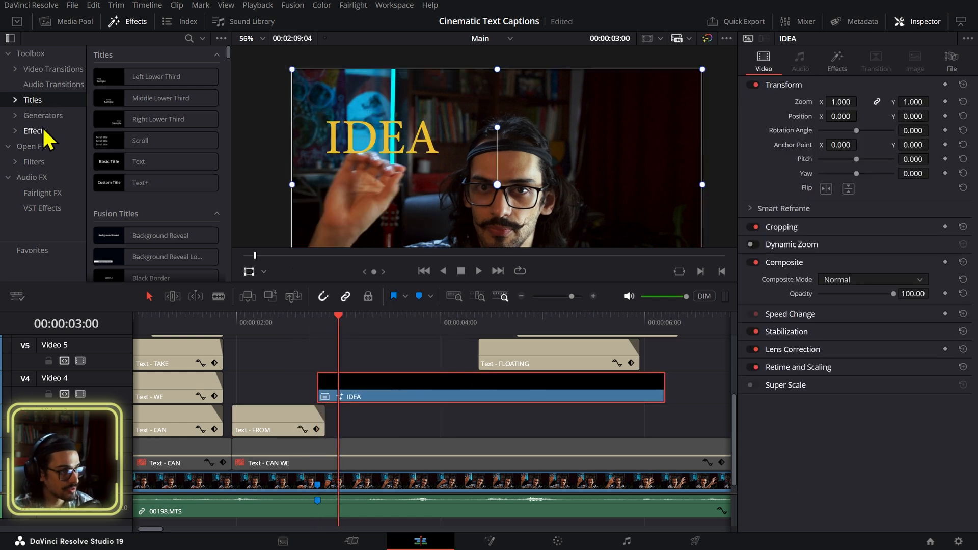
left_click(30, 147)
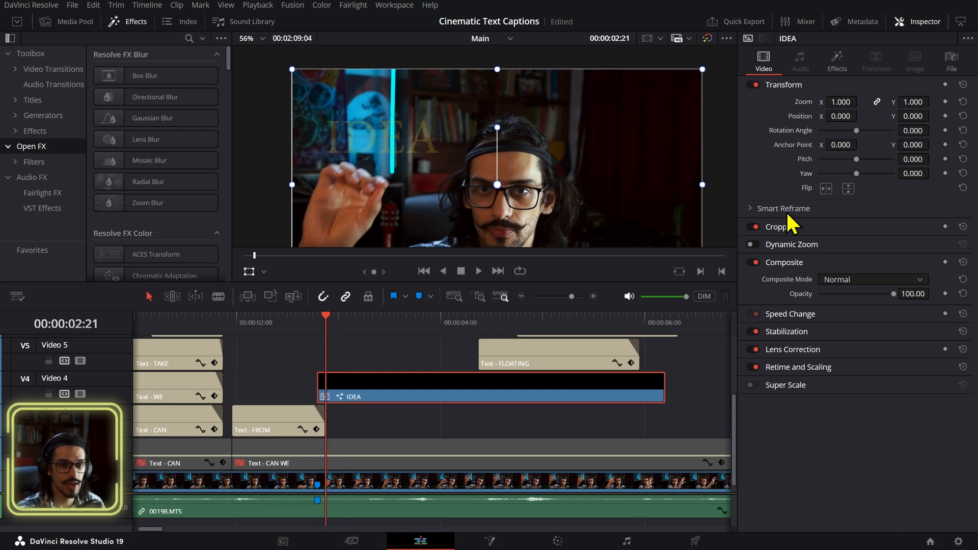
left_click(837, 57)
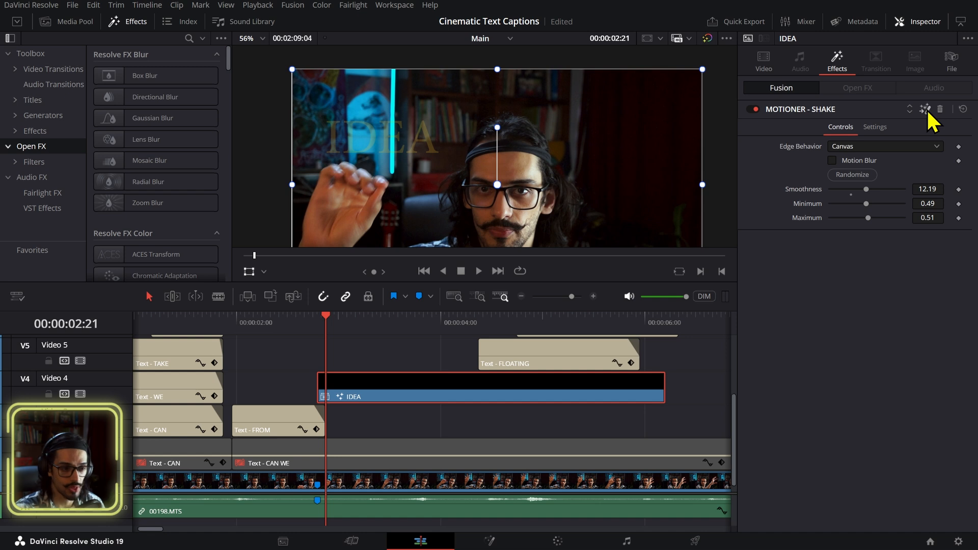
mouse_move(823, 132)
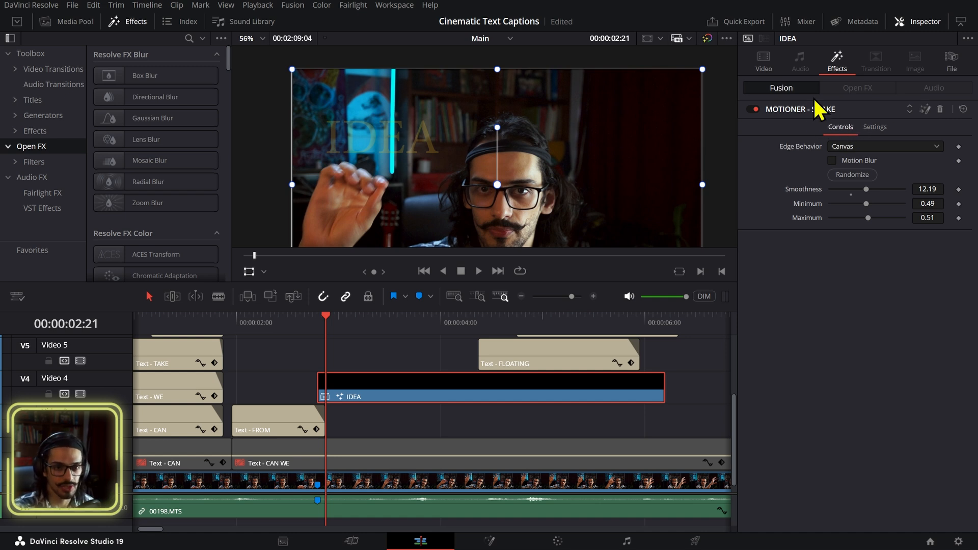
mouse_move(817, 127)
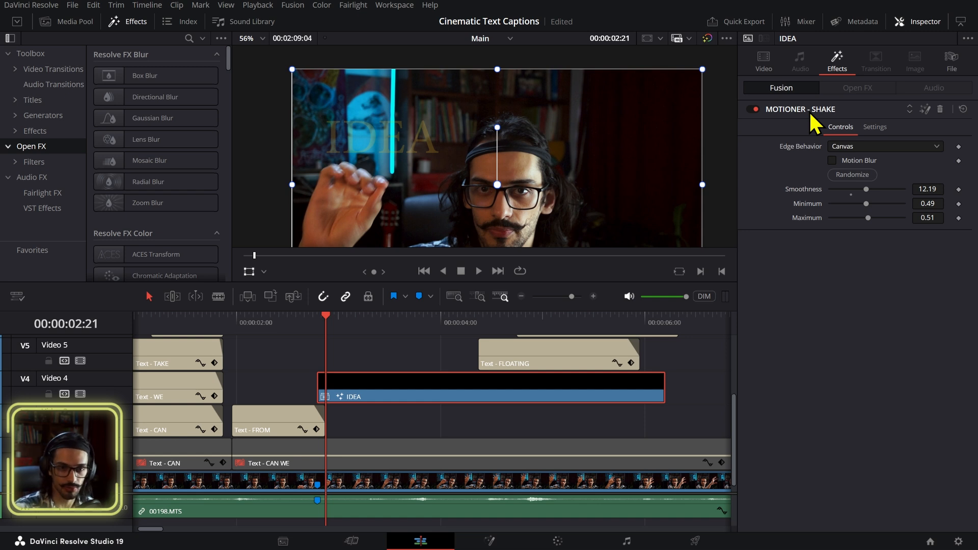
mouse_move(840, 116)
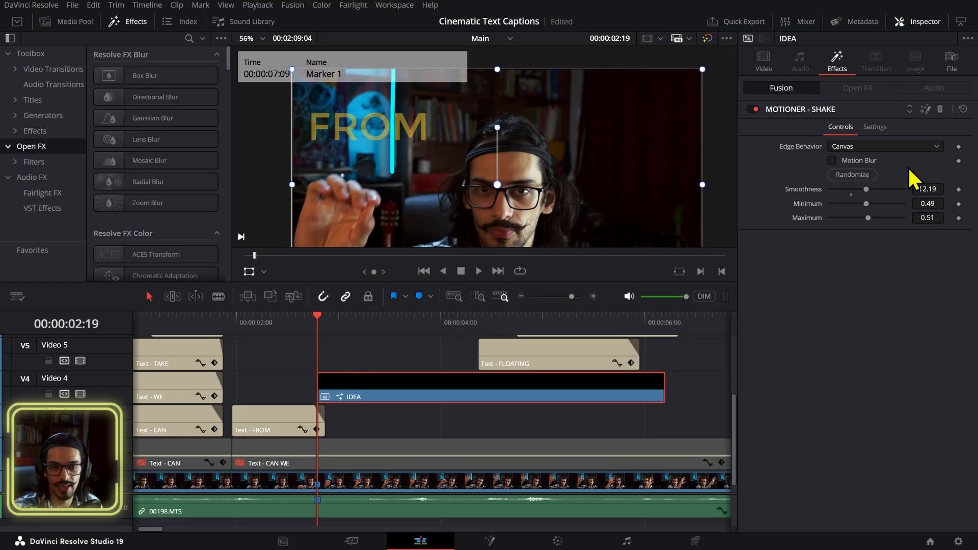
- Select the FLOATING caption and list the Toolbox Effects category with Adjustment Clip and Fusion effects
left_click(479, 271)
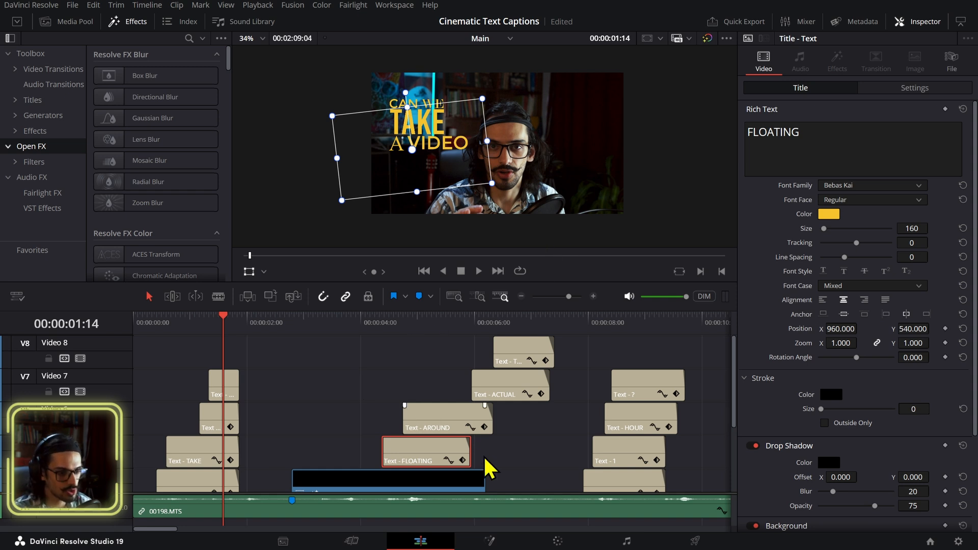
left_click(34, 130)
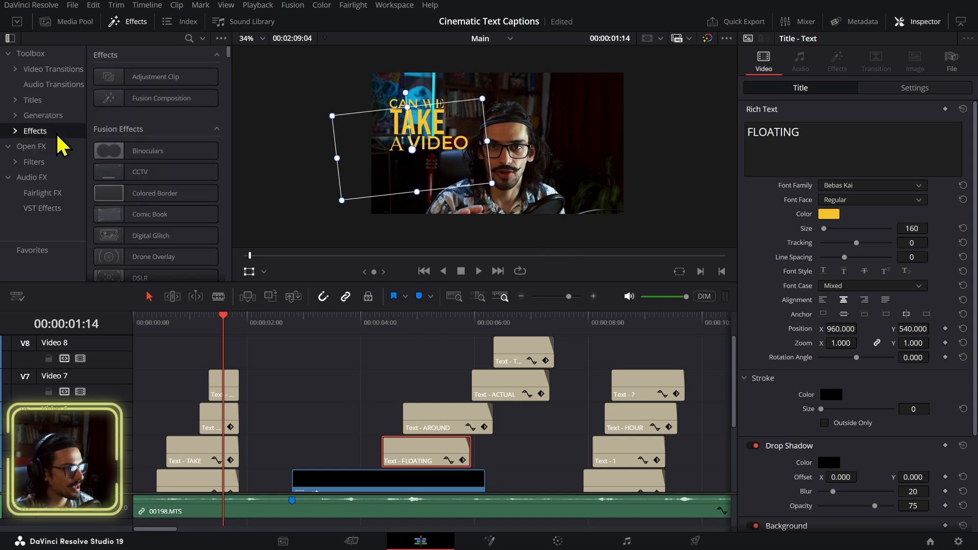
- Drop an Adjustment Clip onto Video 9 over the opening captions and search 'DYN' for Dynamic Zoom V2
left_click_drag(155, 76, 250, 350)
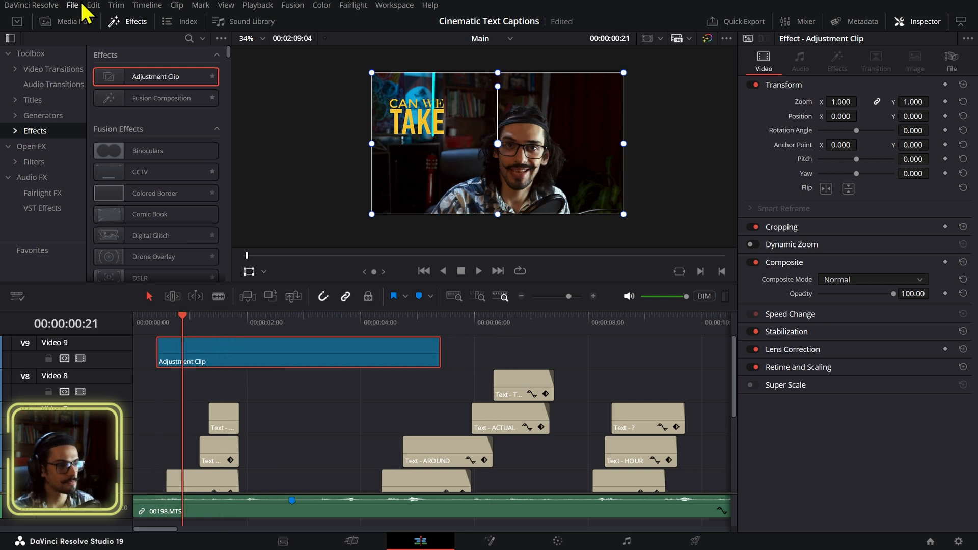
type("D")
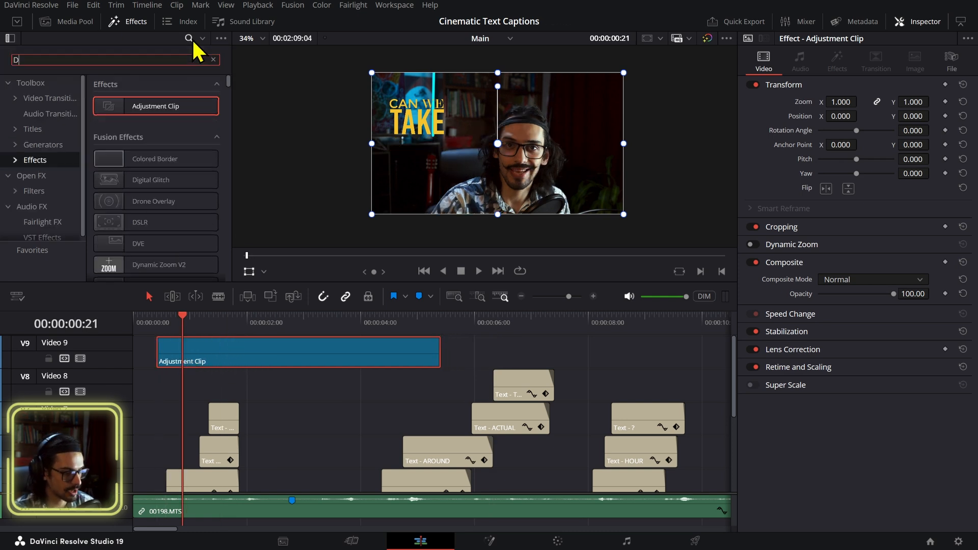
type("YN")
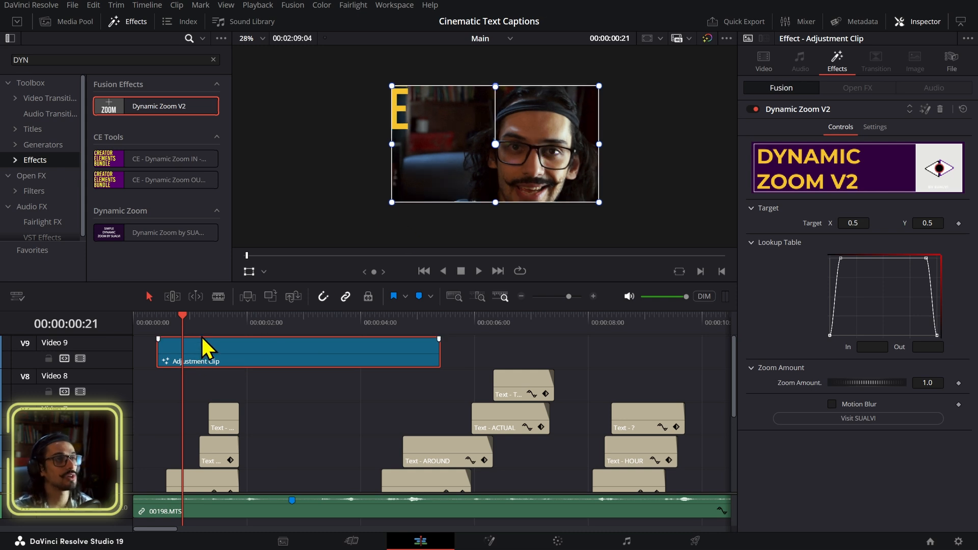
- On the adjustment clip's Dynamic Zoom V2, set Target X toward the left (0.1) with zoom amount 0.3053 and review playback
left_click(167, 322)
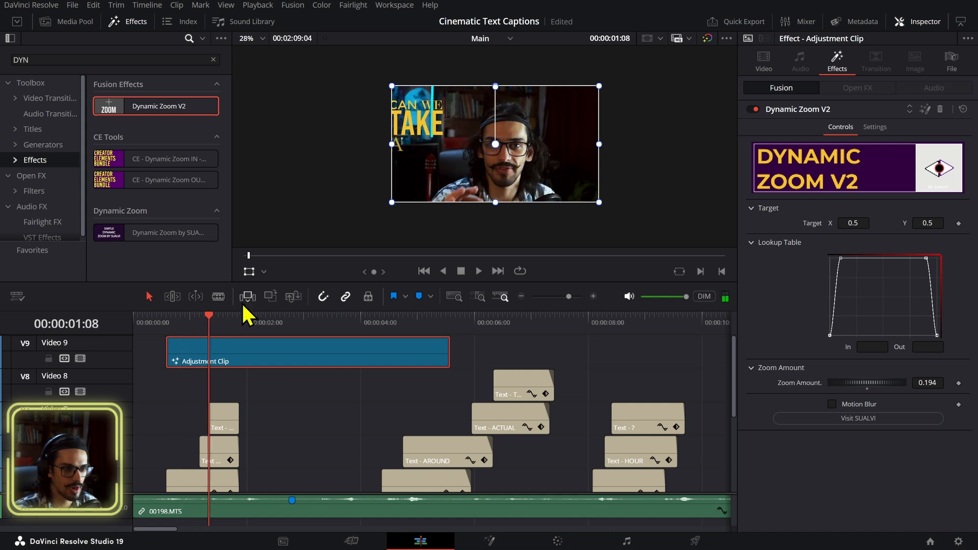
left_click(251, 271)
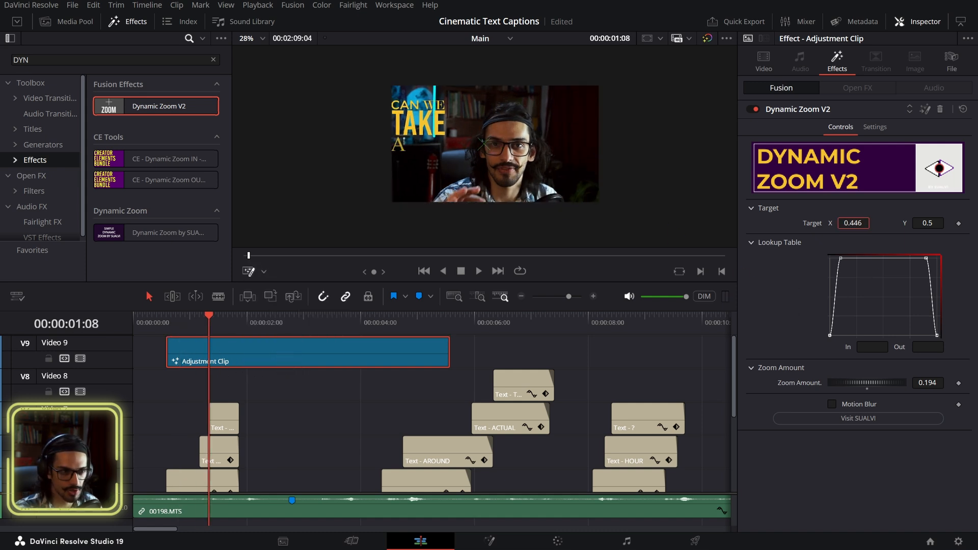
type("0.75")
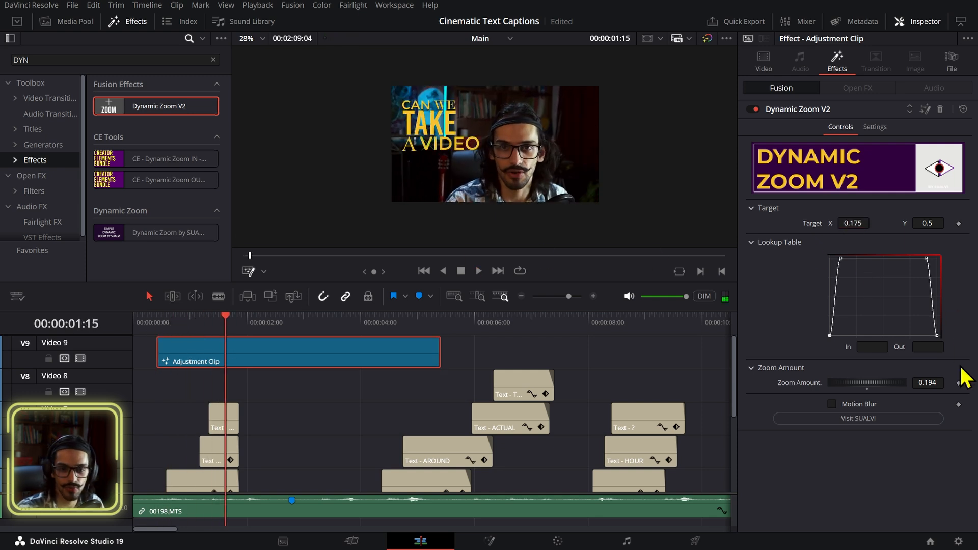
left_click(255, 320)
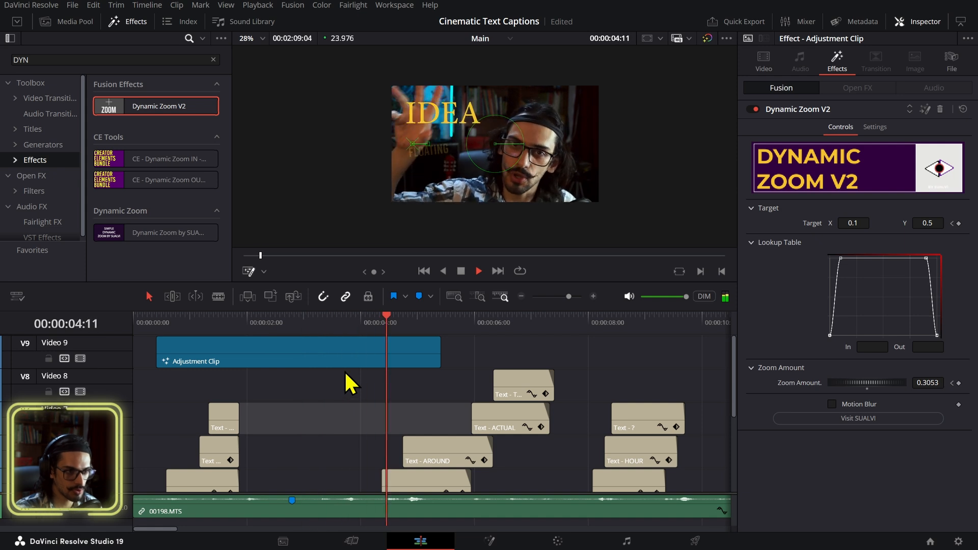
- Extend the adjustment clip's right edge over the FLOATING and AROUND captions and replay from about four seconds
left_click_drag(440, 352, 702, 351)
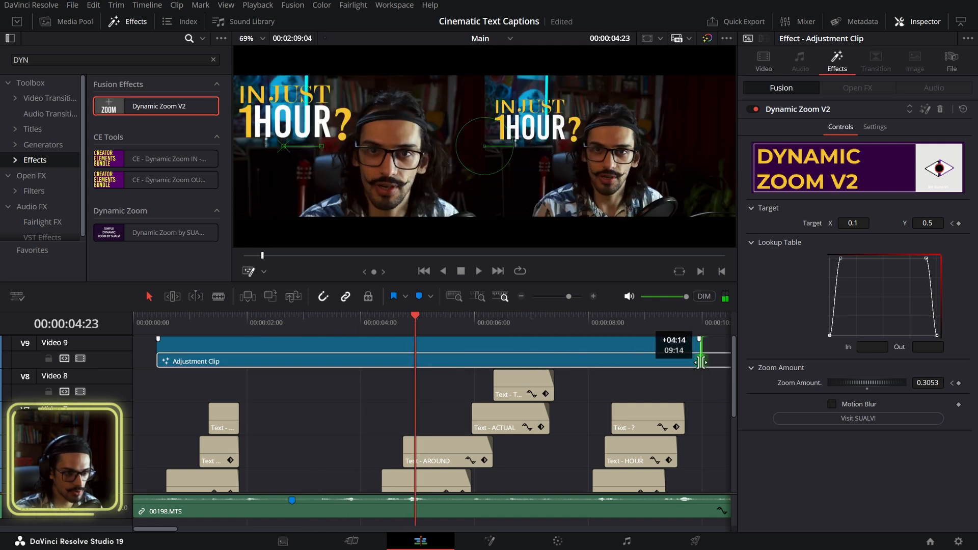
left_click(479, 271)
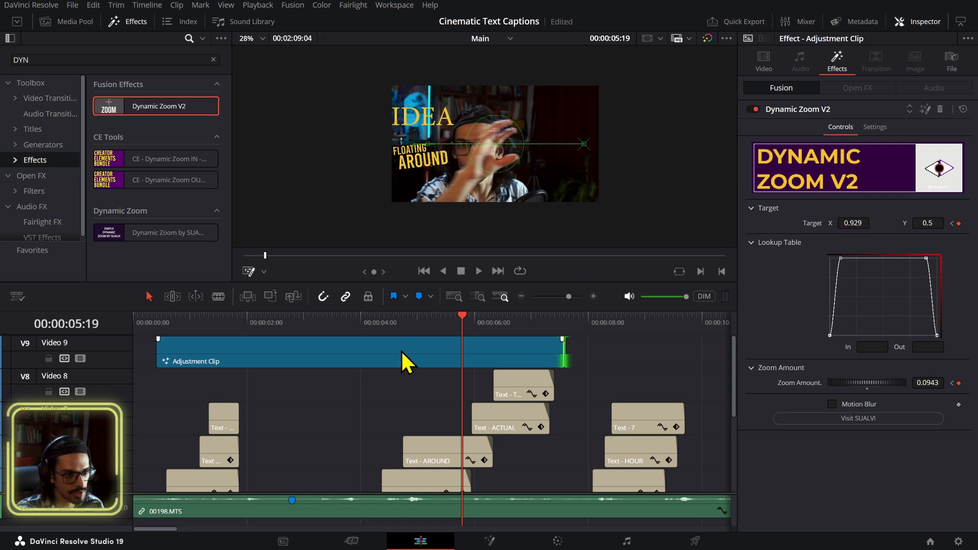
left_click(382, 322)
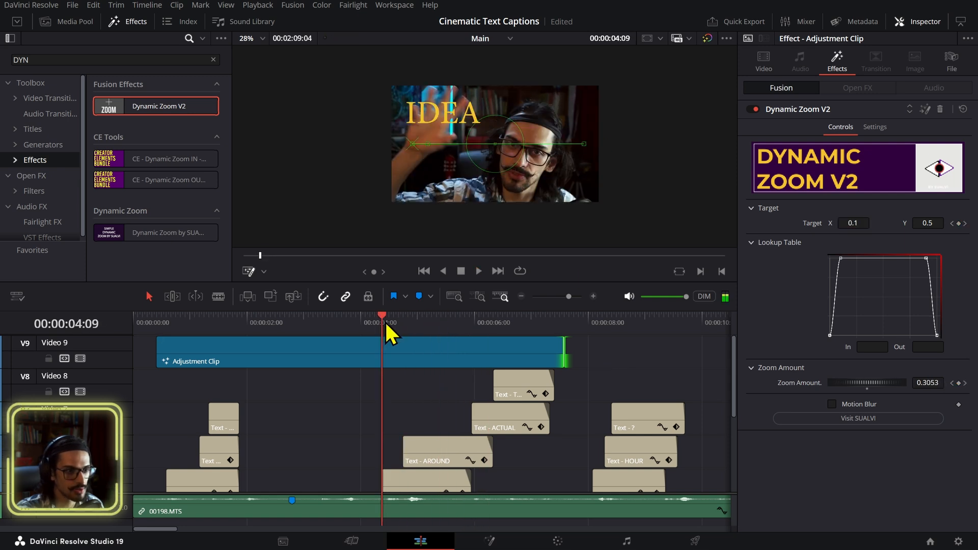